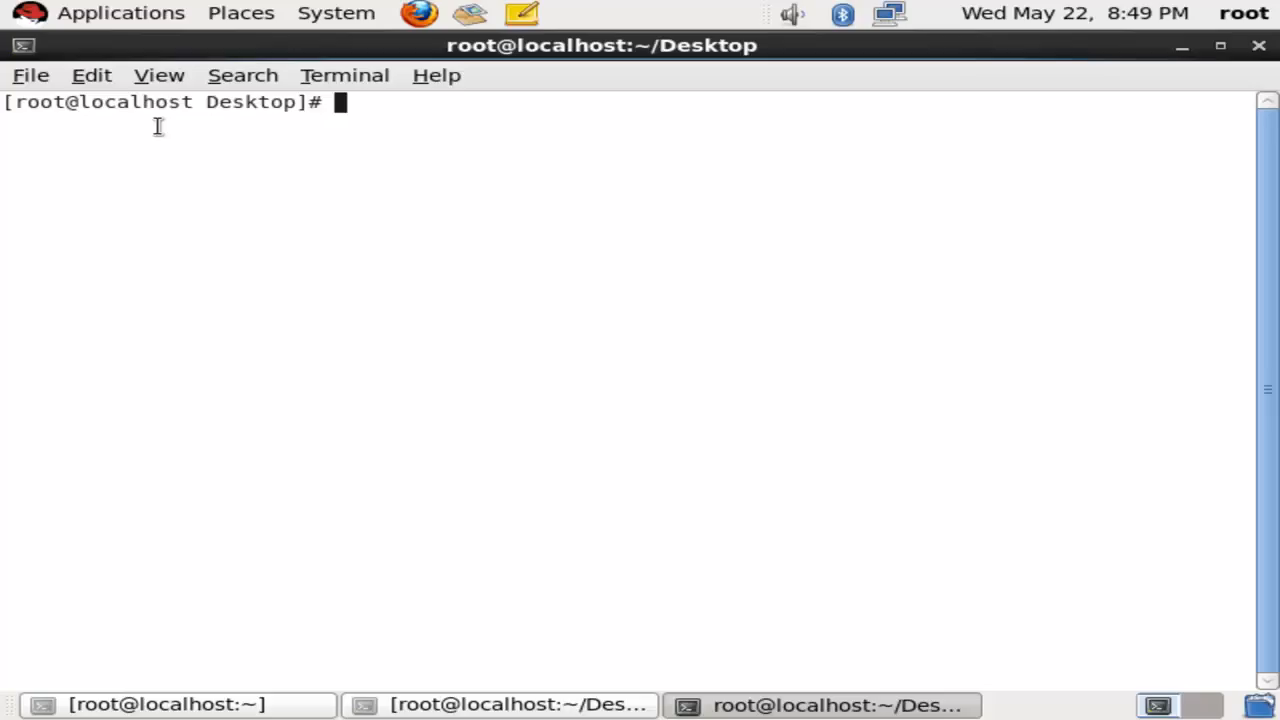
- Create file1 with touch and write 'hello how are you' into it via cat >file1
type("ls")
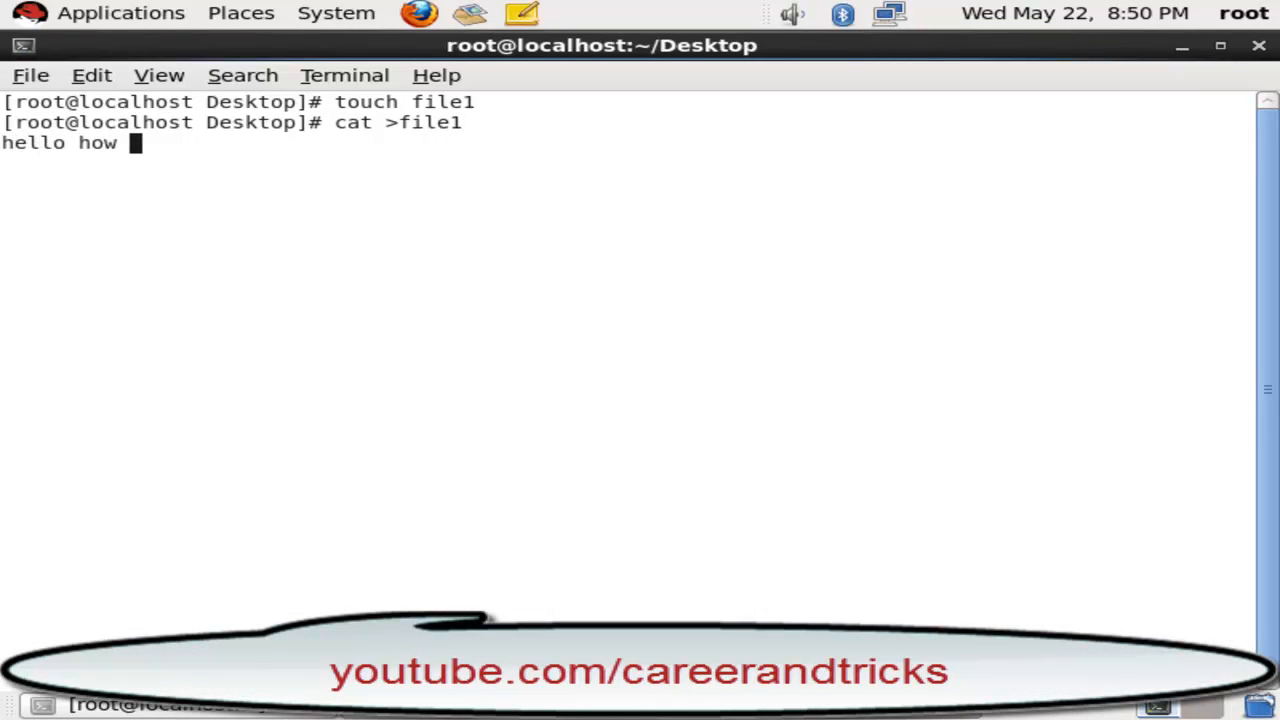
type("are yoi")
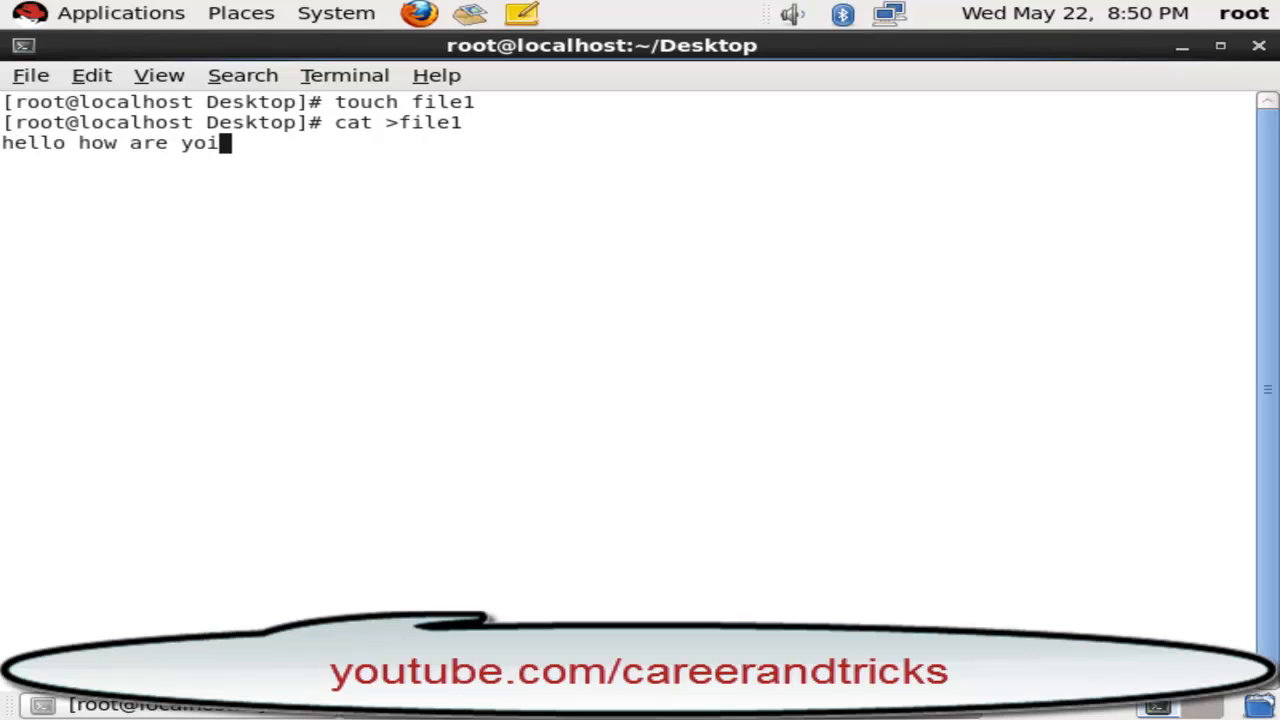
key("ctrl+c")
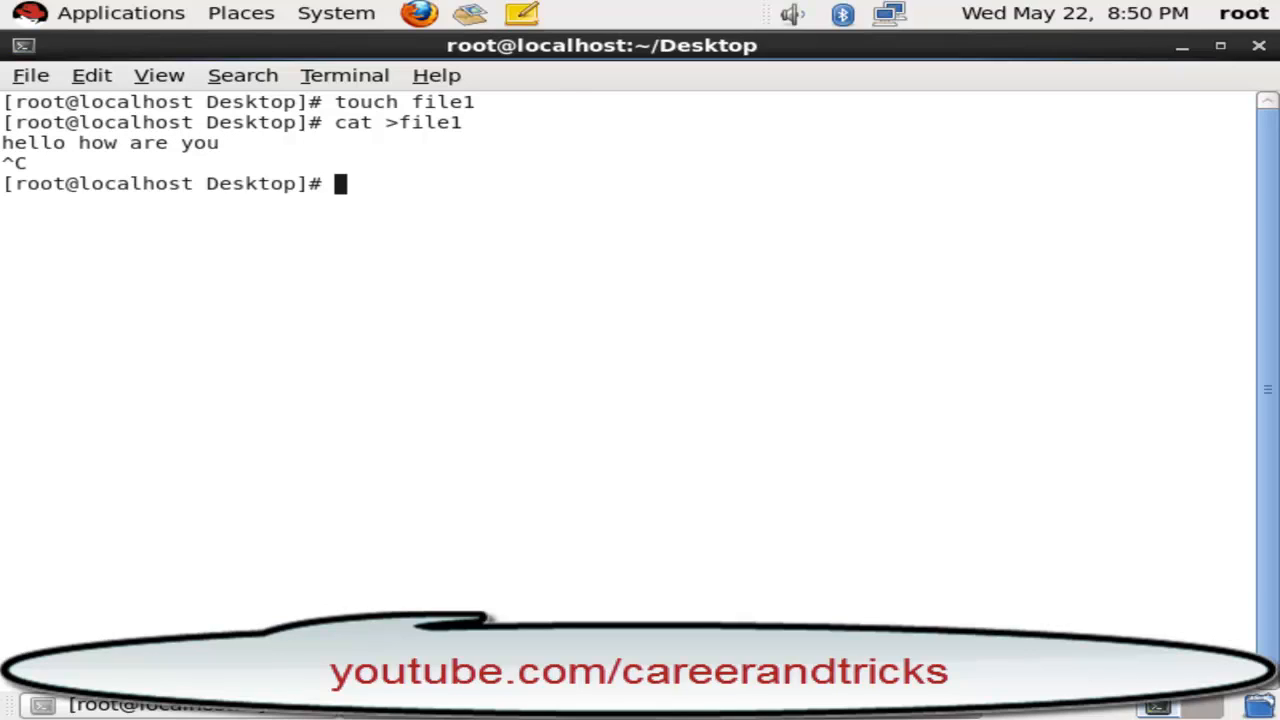
mouse_move(1180, 50)
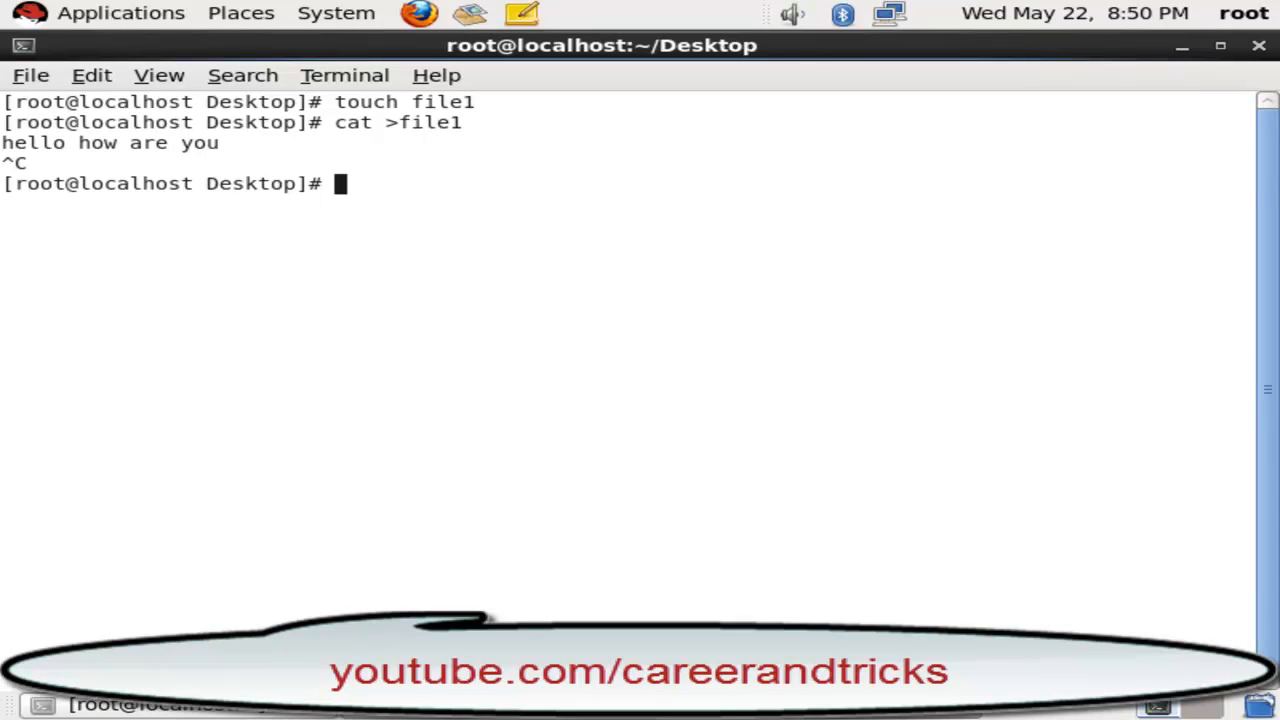
- Run ln file1 hard1 through ln file1 hard5 to create five hard links
type("ln file1 hard1")
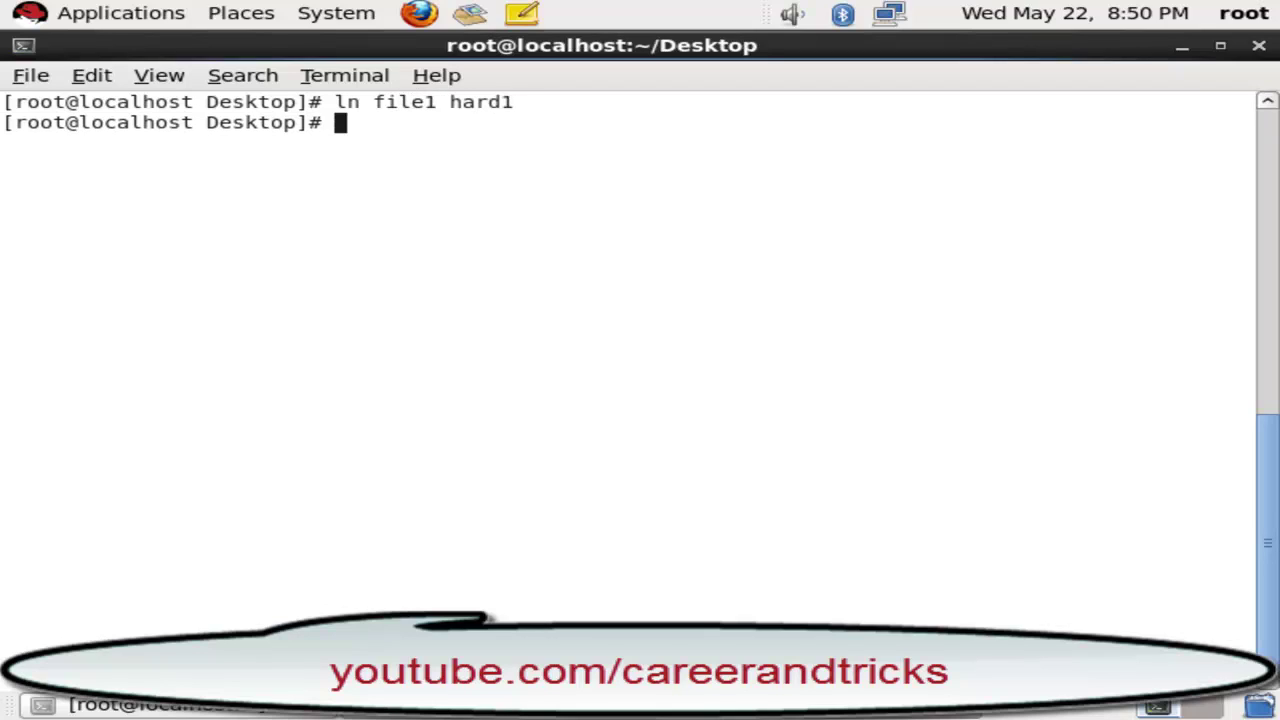
type("ln file1 hard2")
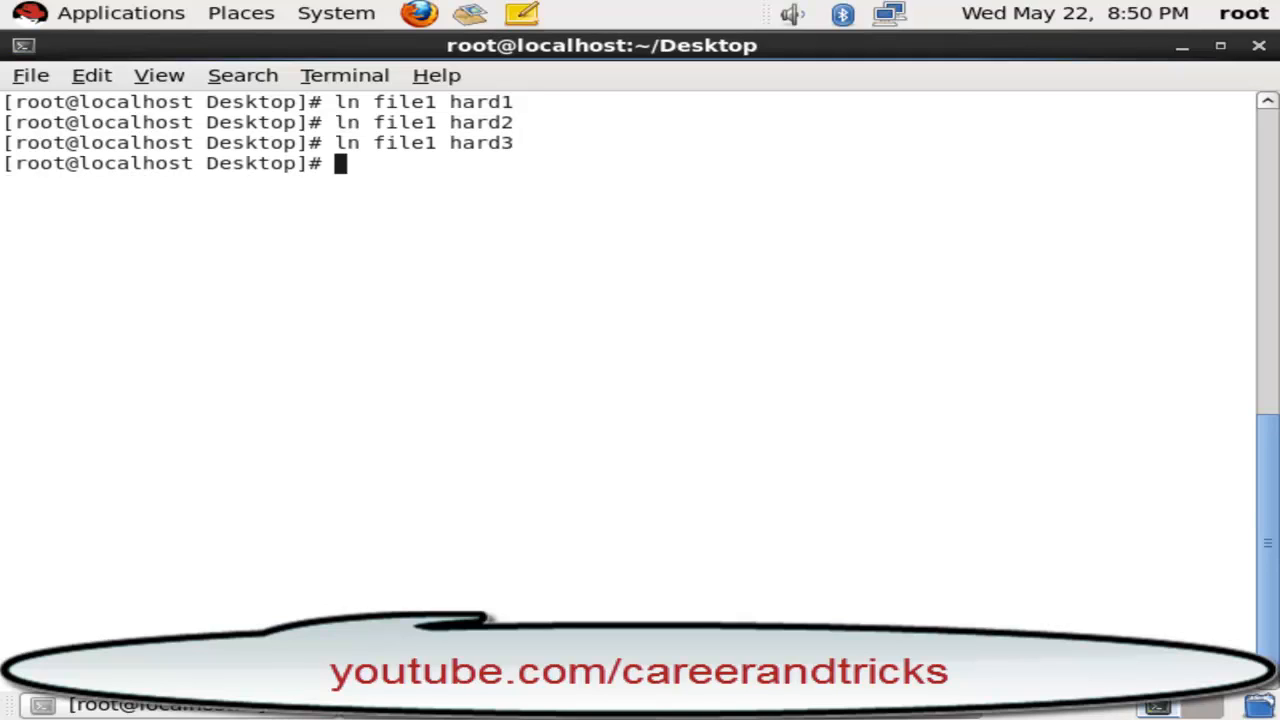
type("ln file1 hard4")
type("ls -li file1 f")
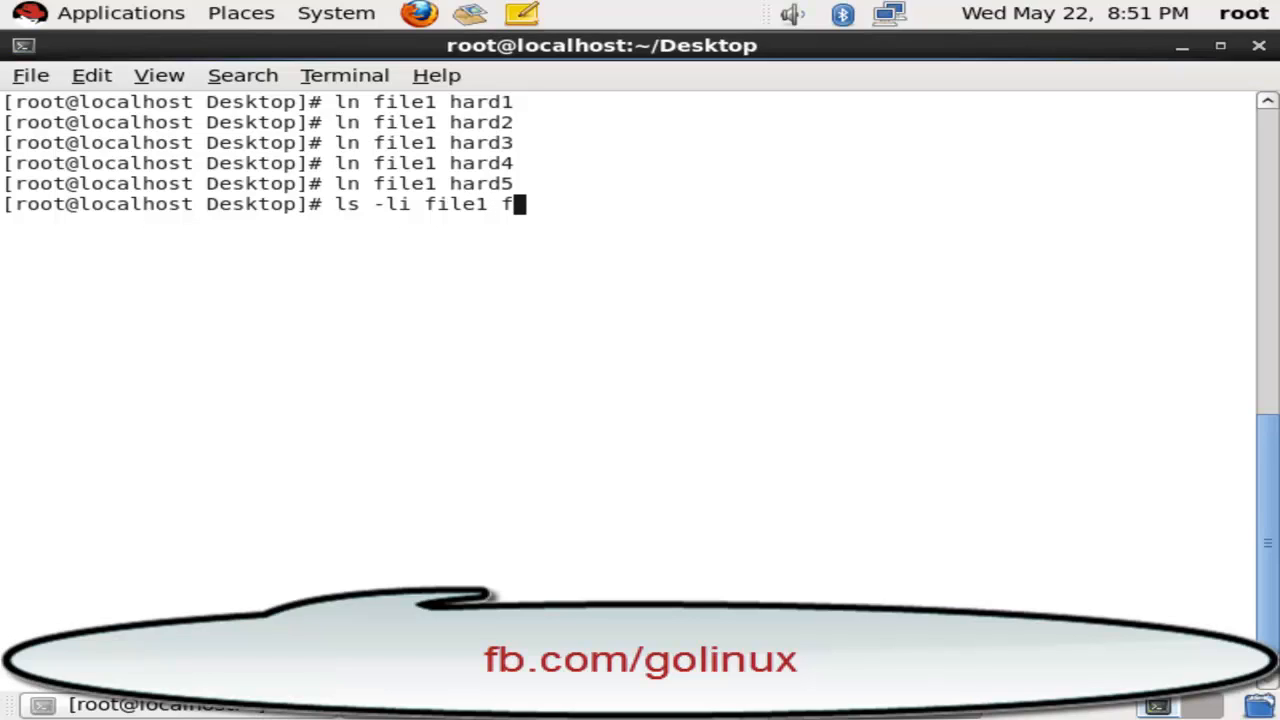
- Run ls -li on file1 and hard1–hard5 to show the shared inode and link count 6
type("ile2")
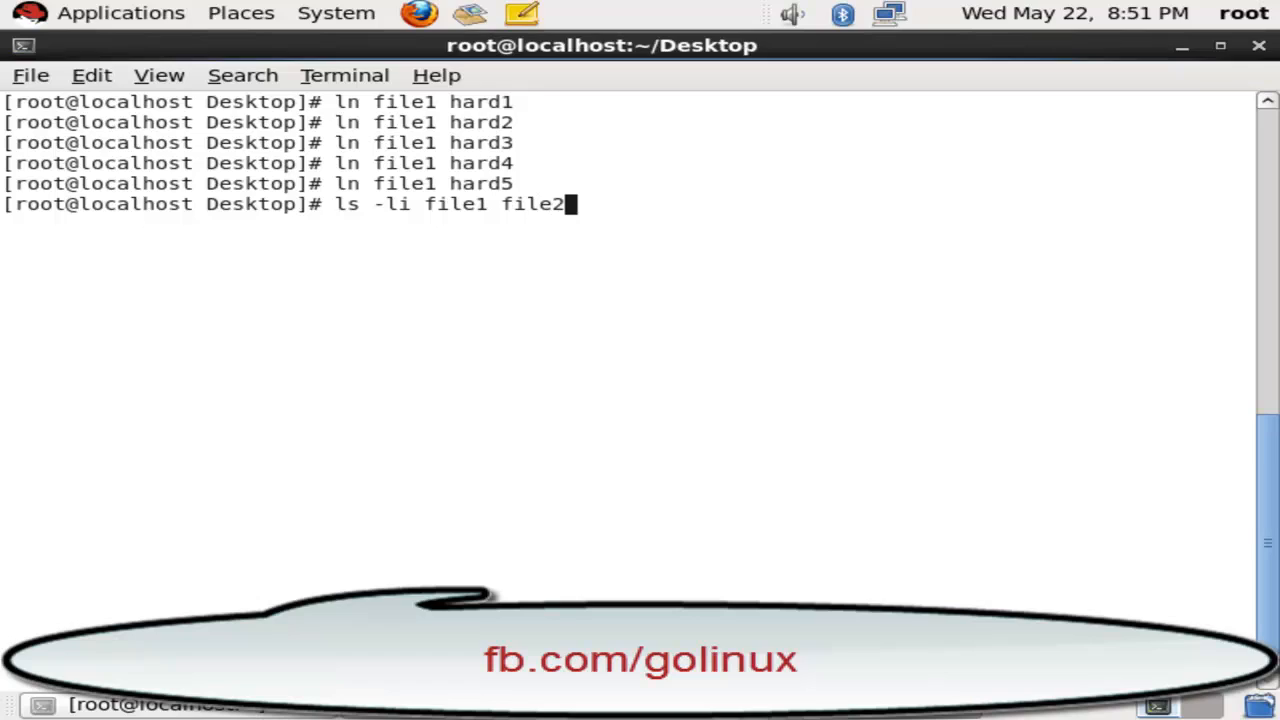
type("hard1 har")
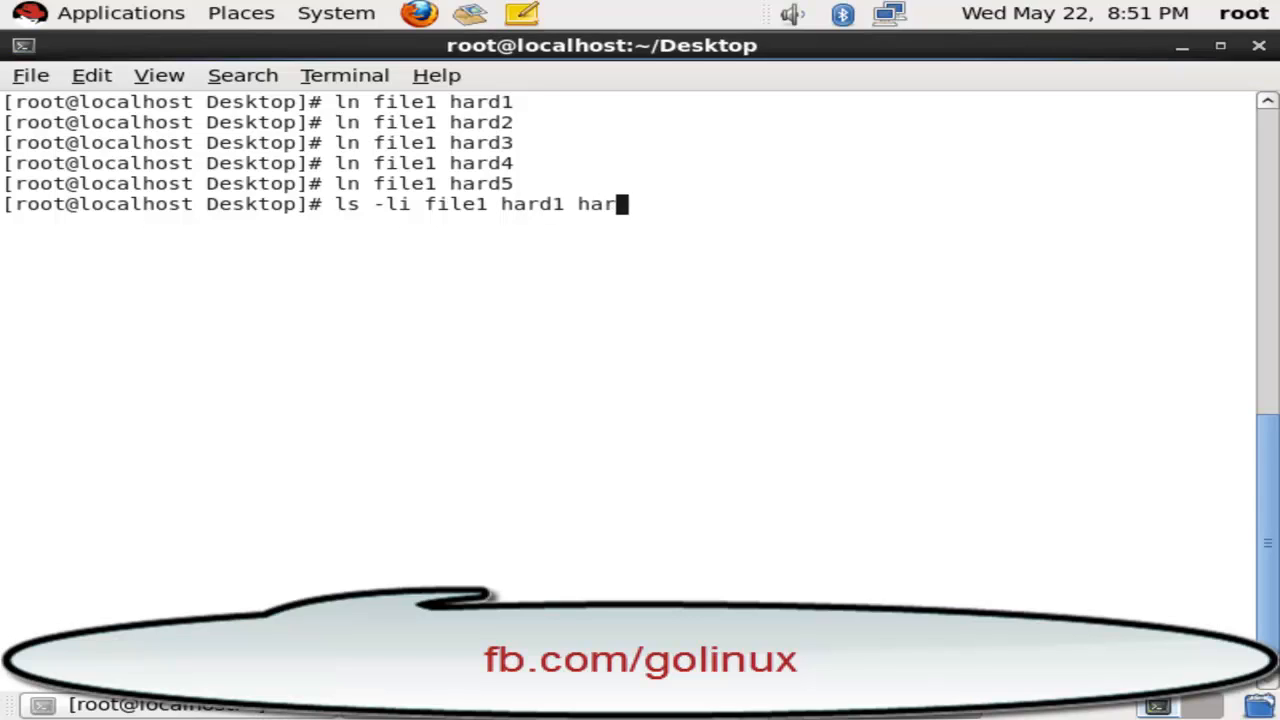
type("d2 hard3 hard4 ahrd5")
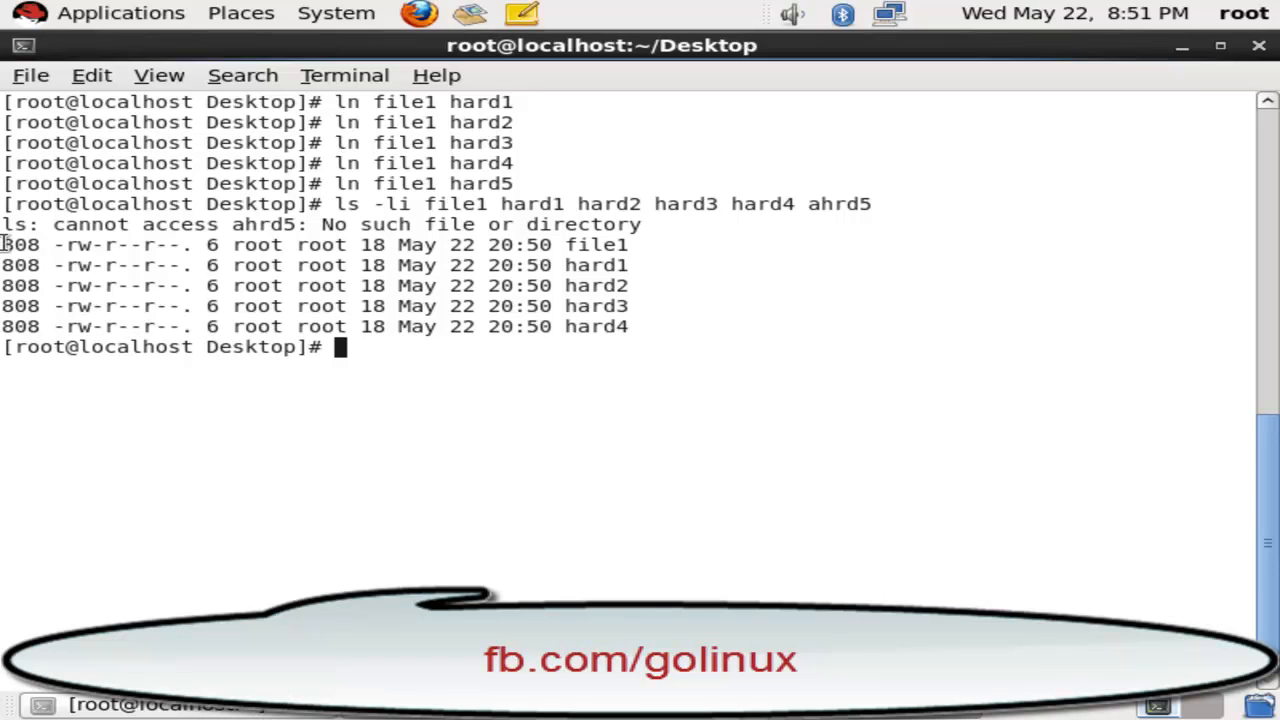
mouse_move(176, 326)
type("rm -")
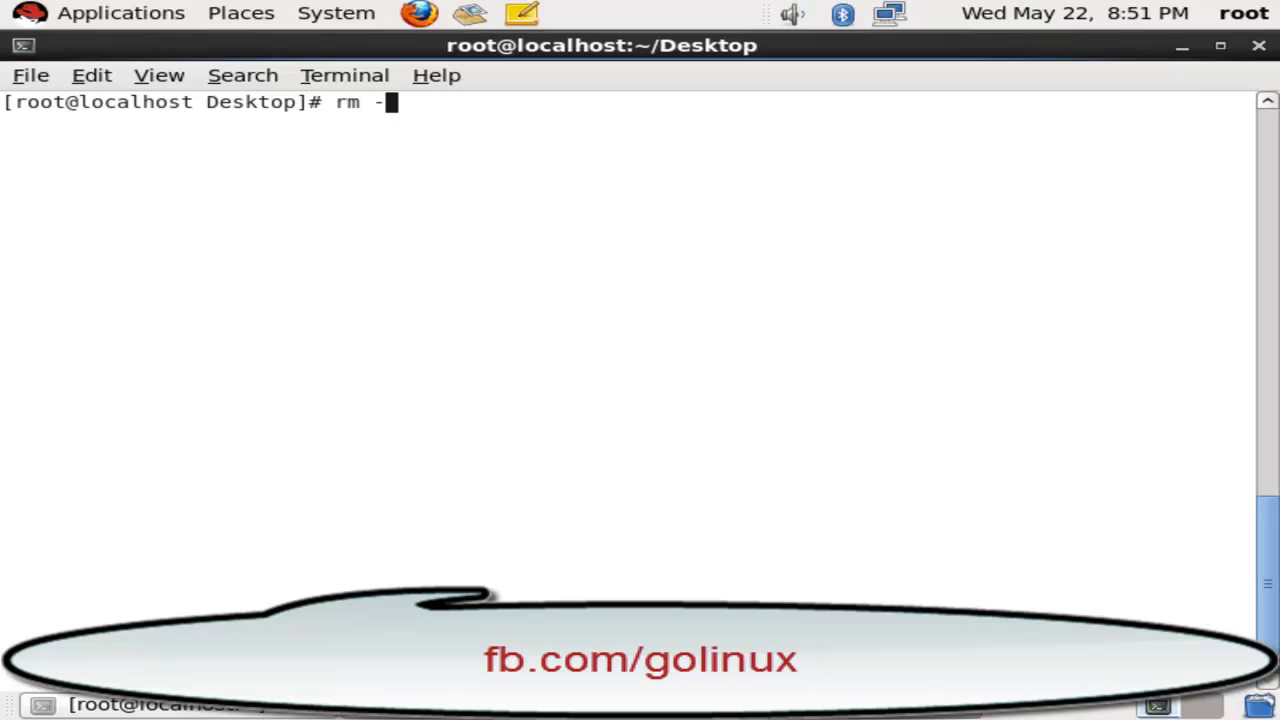
- Remove file1 with rm -rvf, then cat the remaining hard links to show 'hello how are you'
type("rvf")
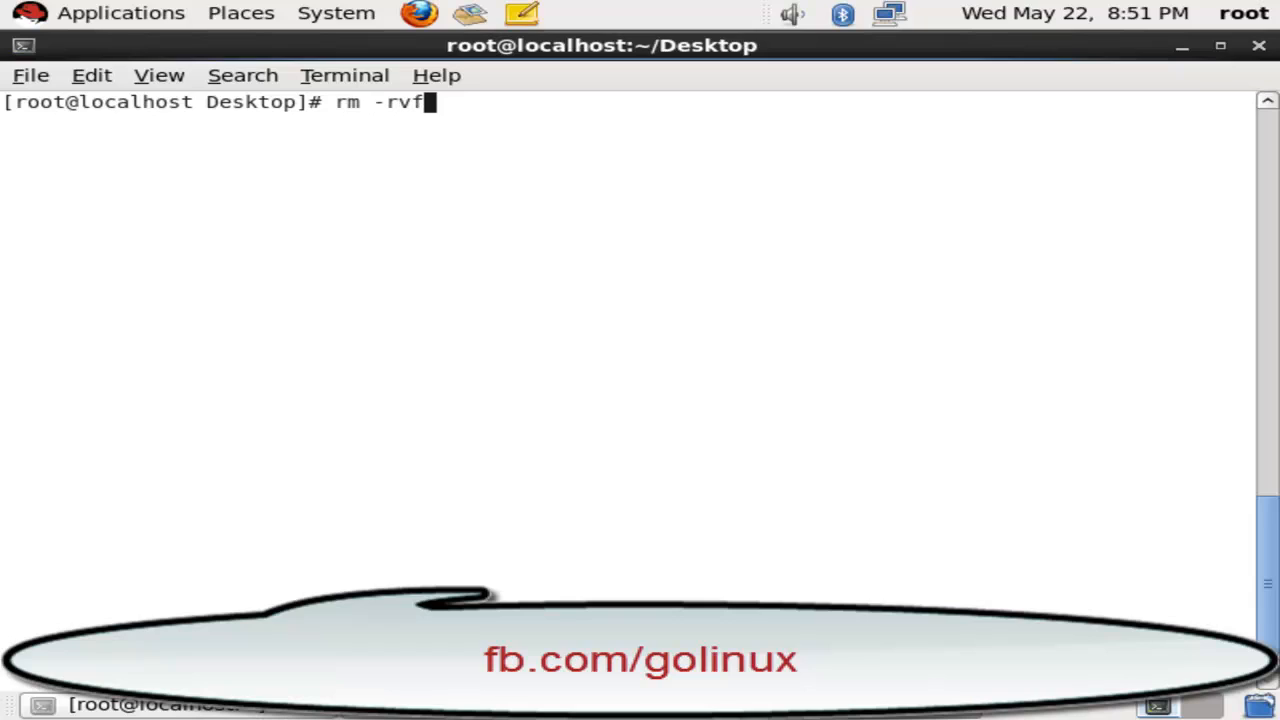
type("h")
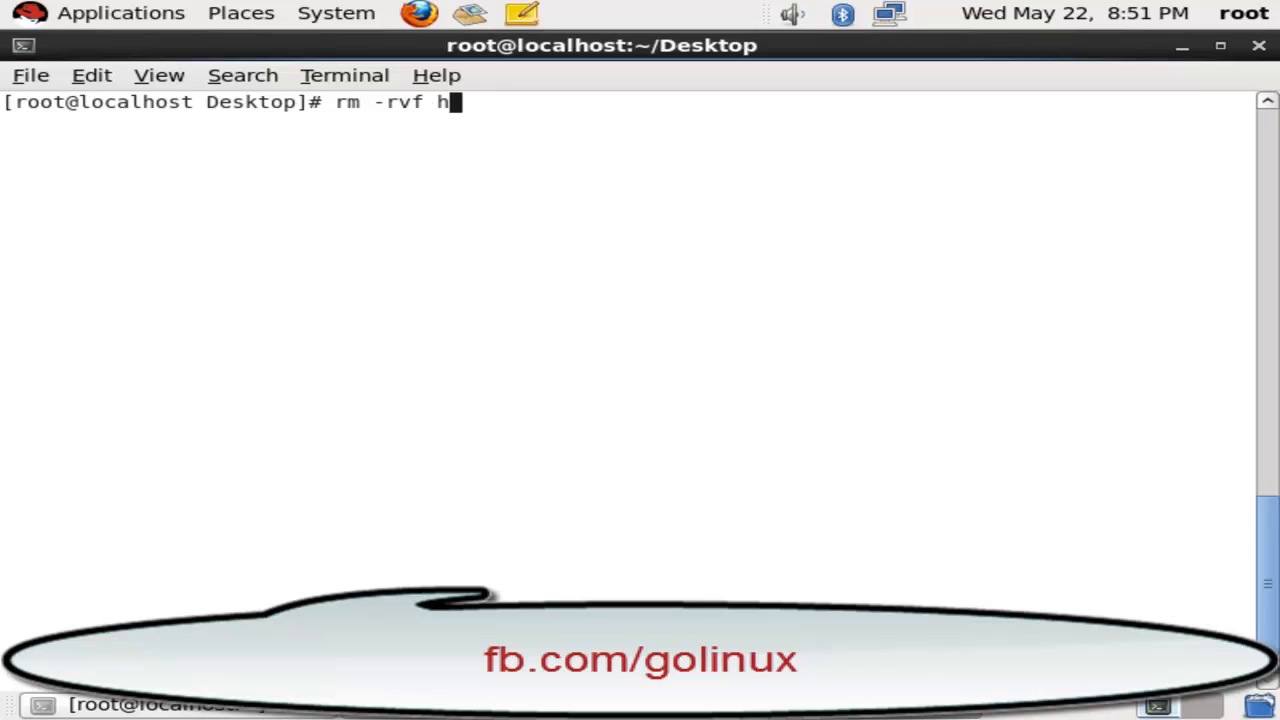
type("file1")
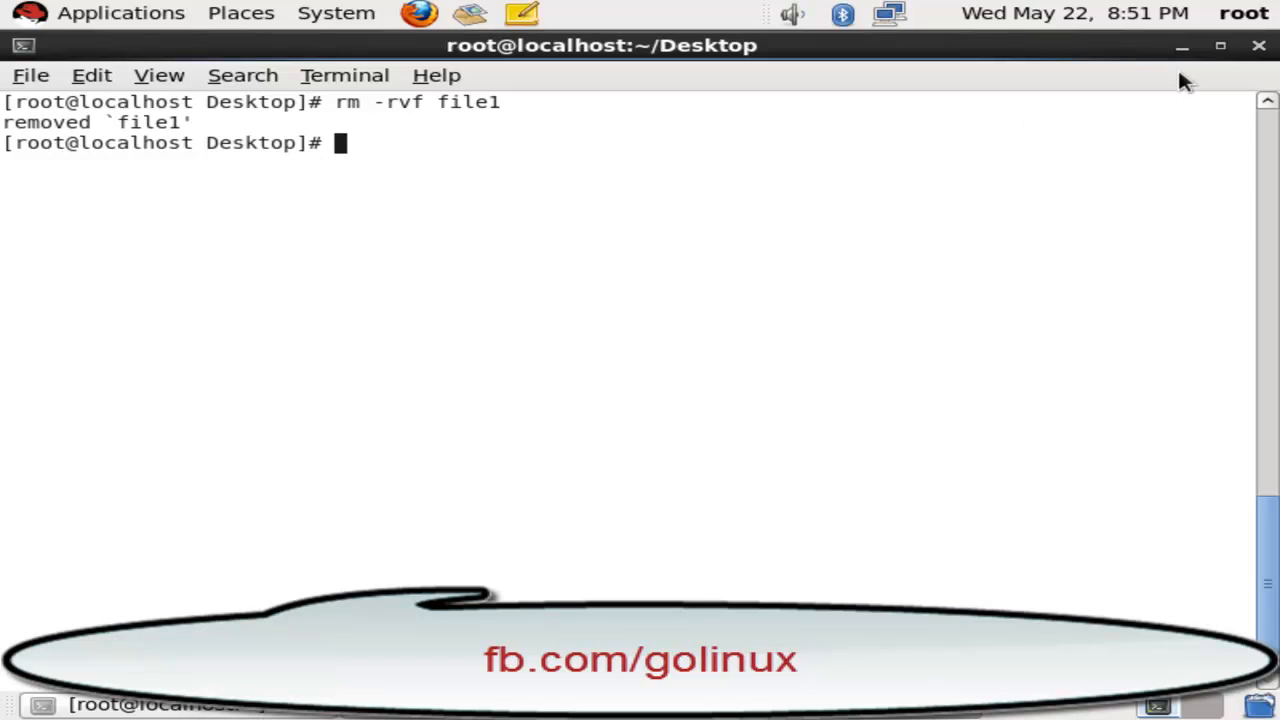
type("cat /")
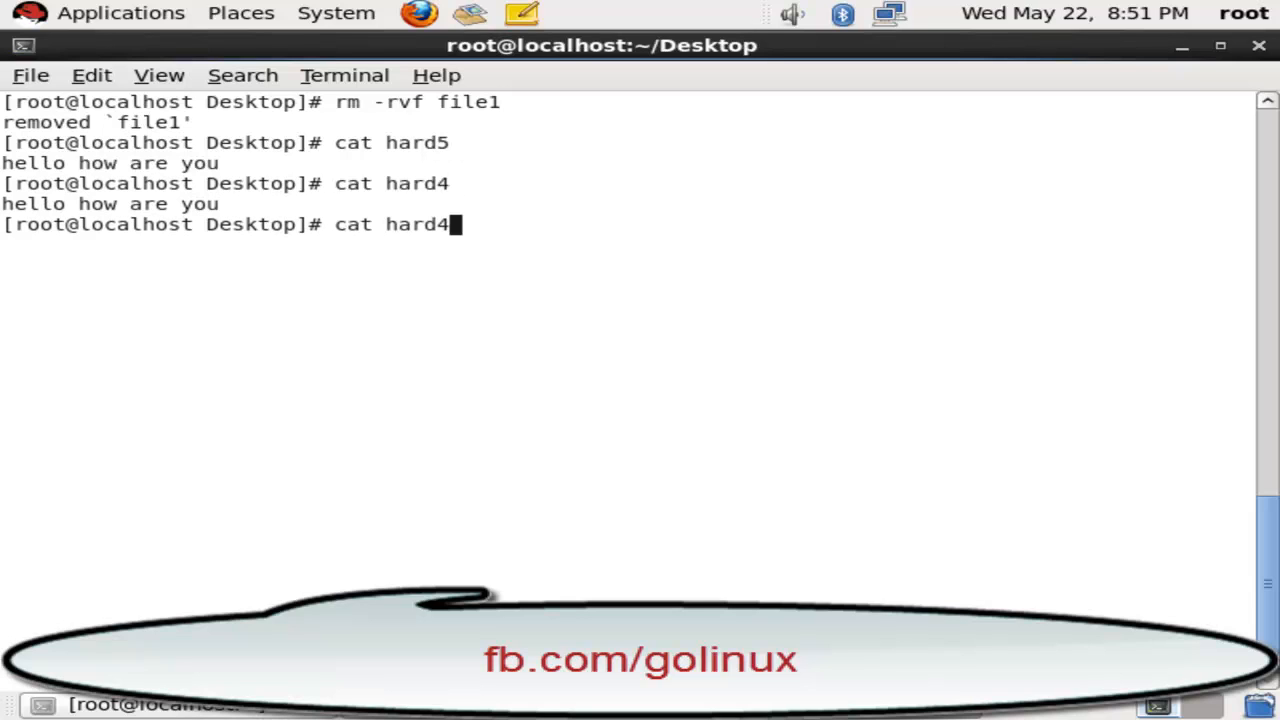
type("cat hard3")
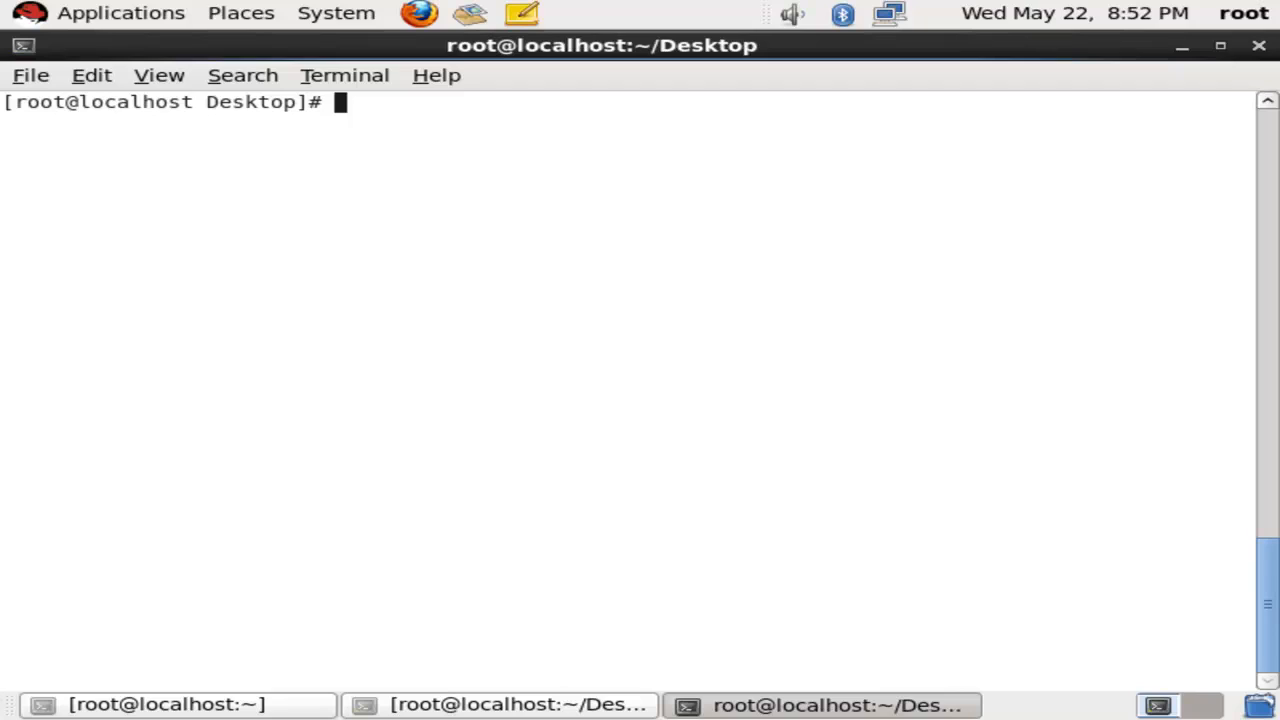
- Remove hard1 through hard4 with rm -rvf, then cat hard5 to confirm its content survives
type("r")
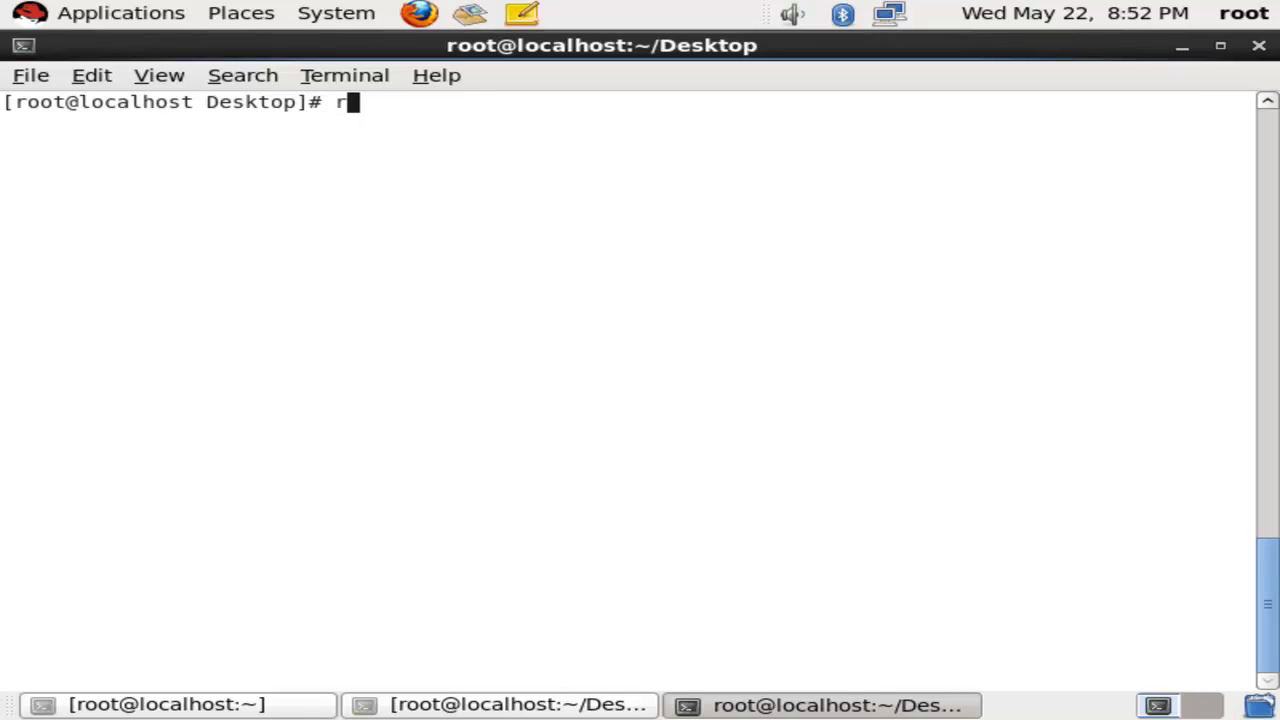
type("m -rvf")
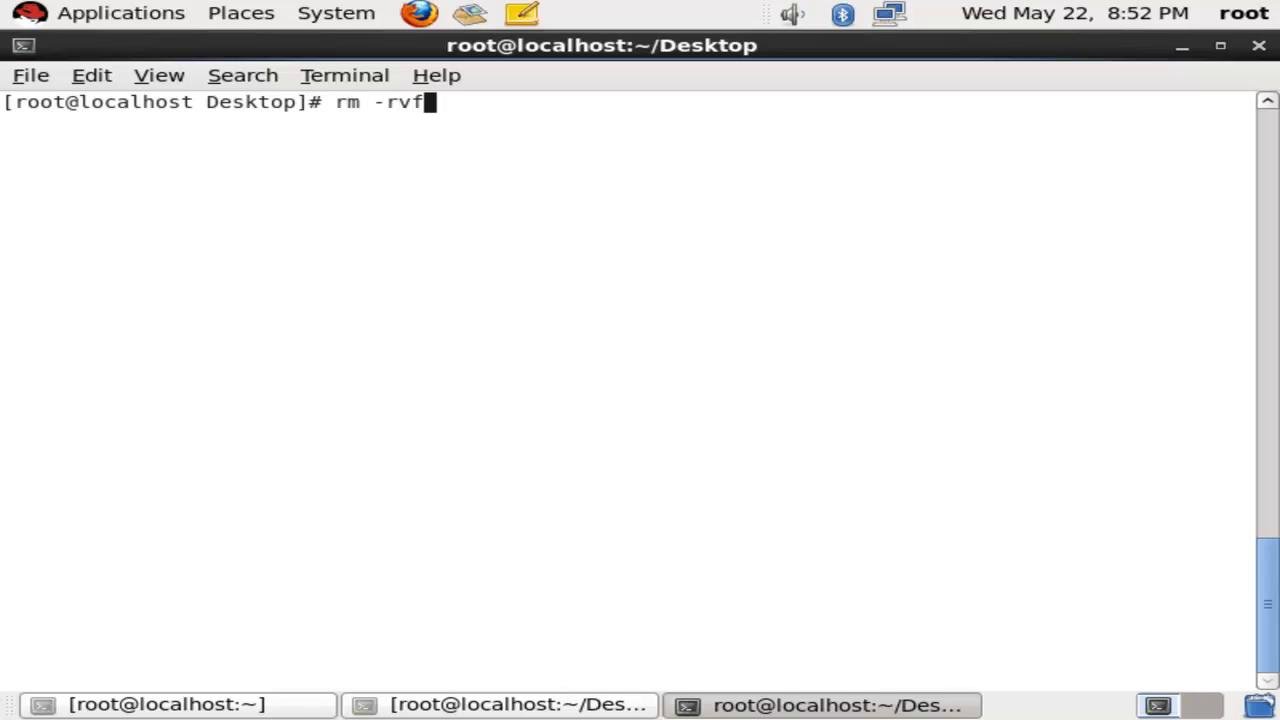
type("hard1")
type("cat hard5")
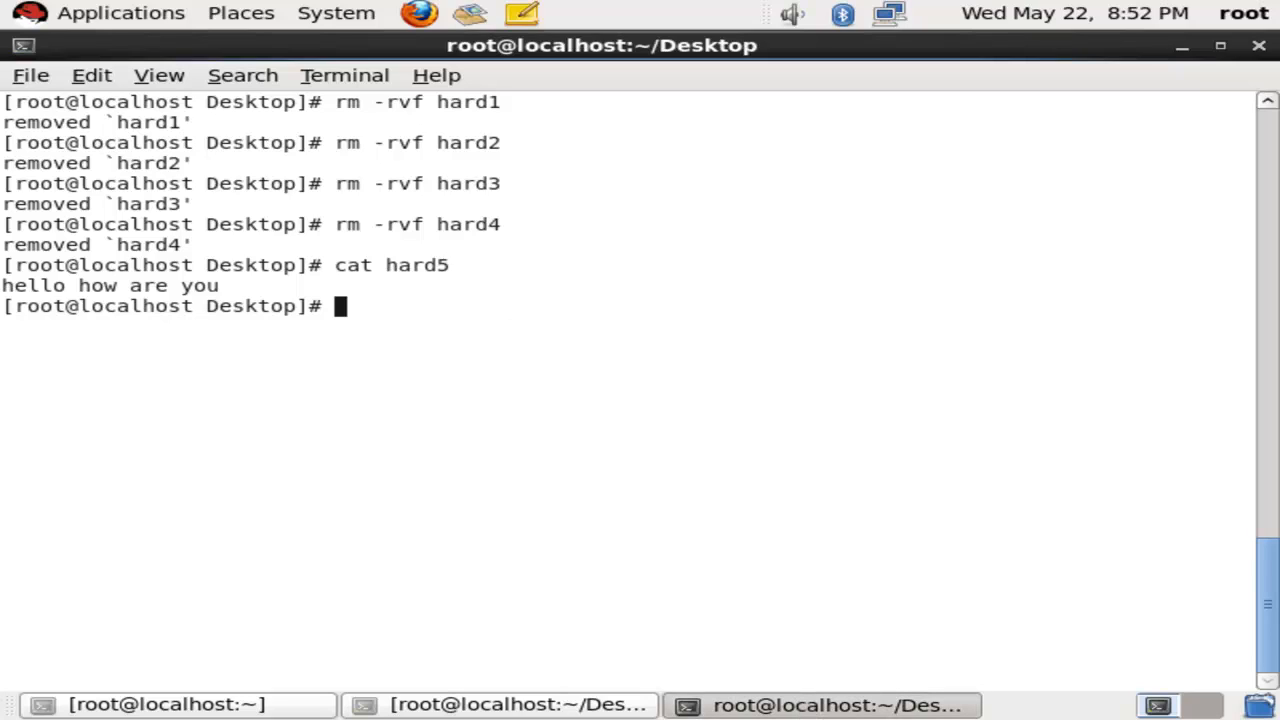
type("t")
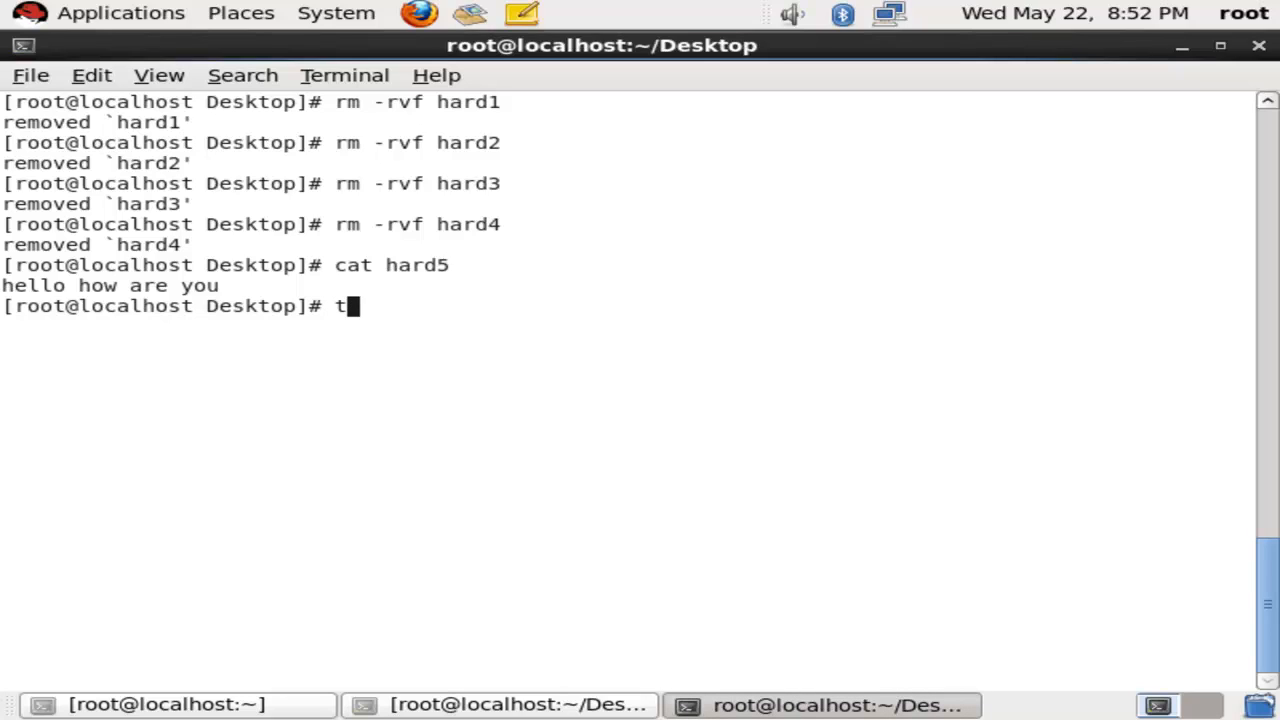
- Recreate an empty file1 with touch and attempt cp hard1 file1, which fails since hard1 is gone
type("oiu")
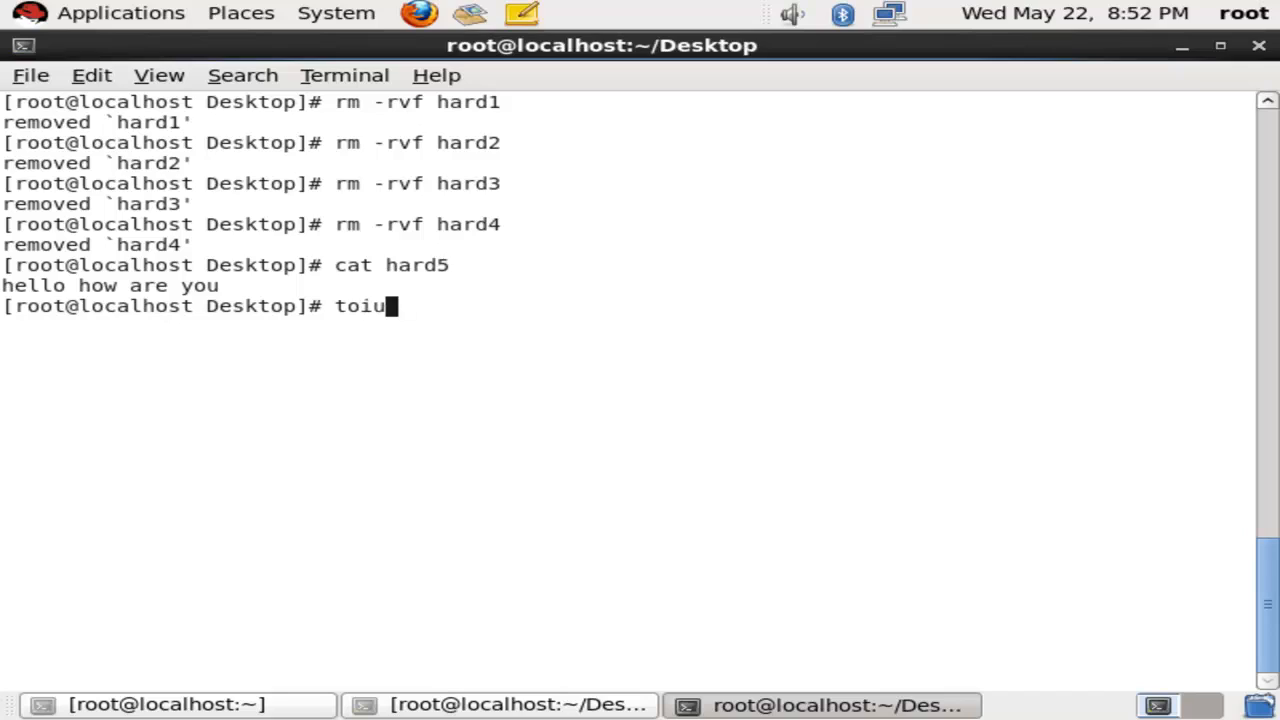
type("touch f")
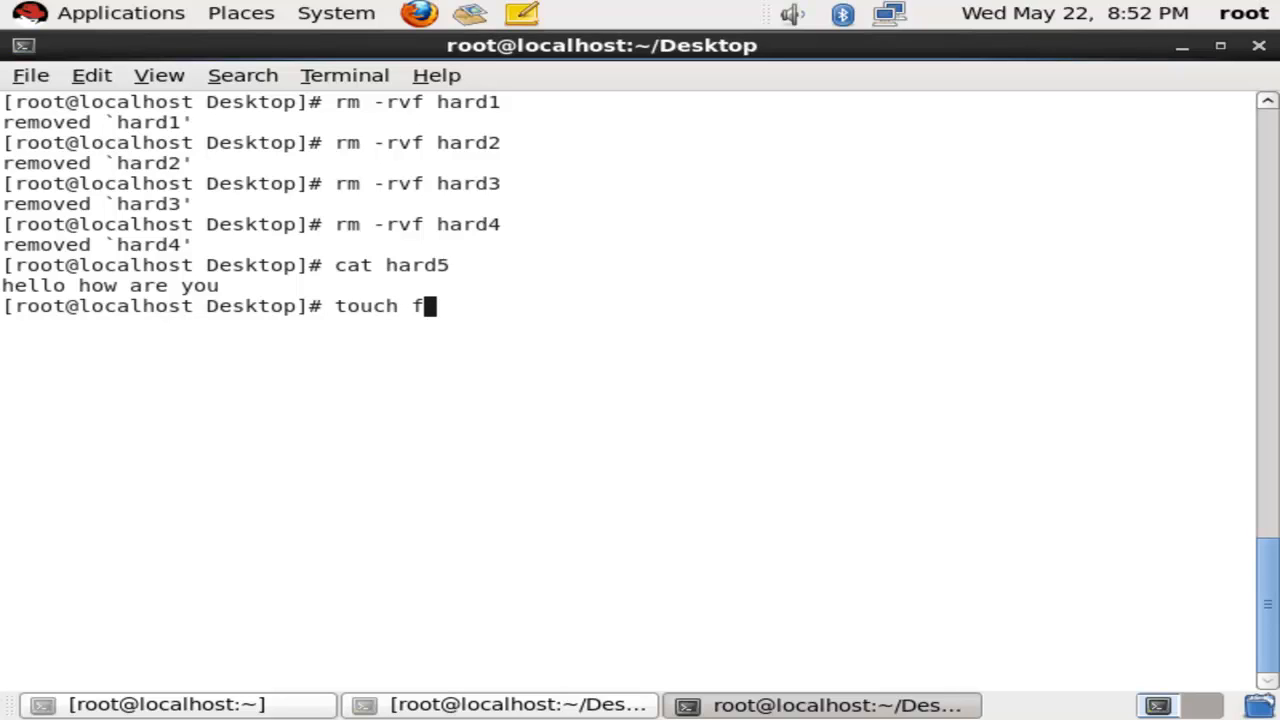
type("ile1")
type("cp h")
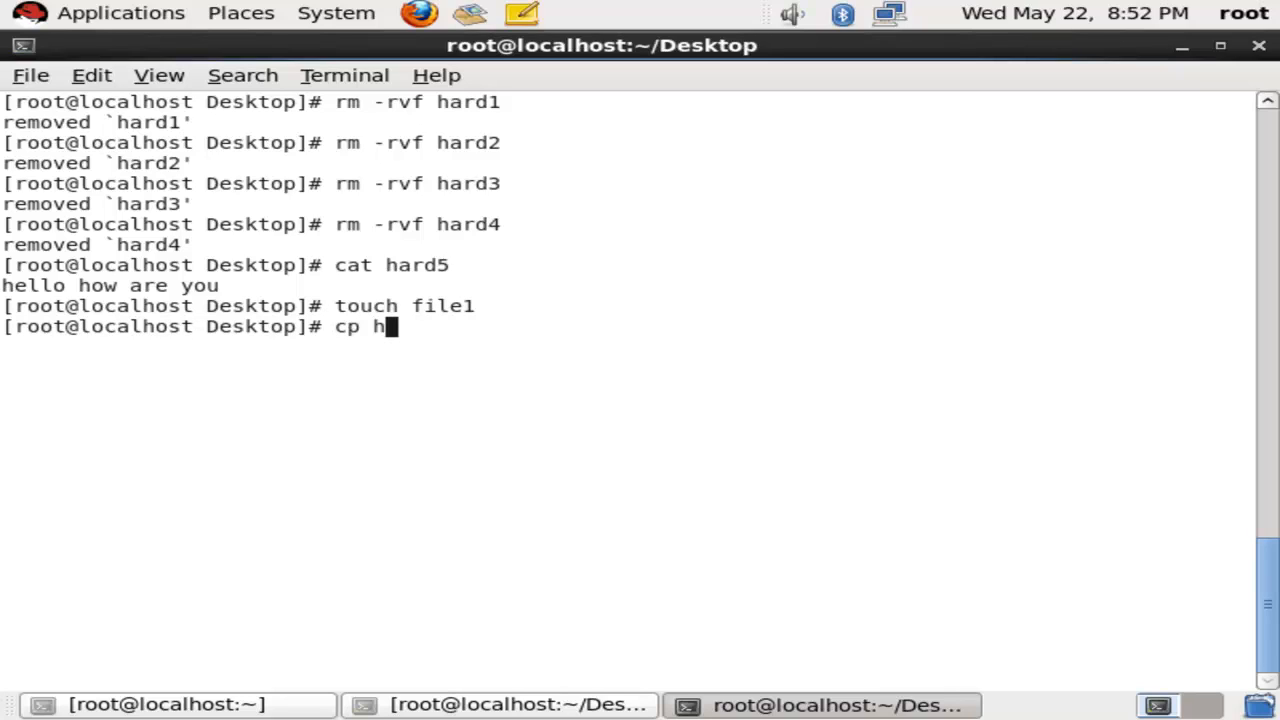
type("a")
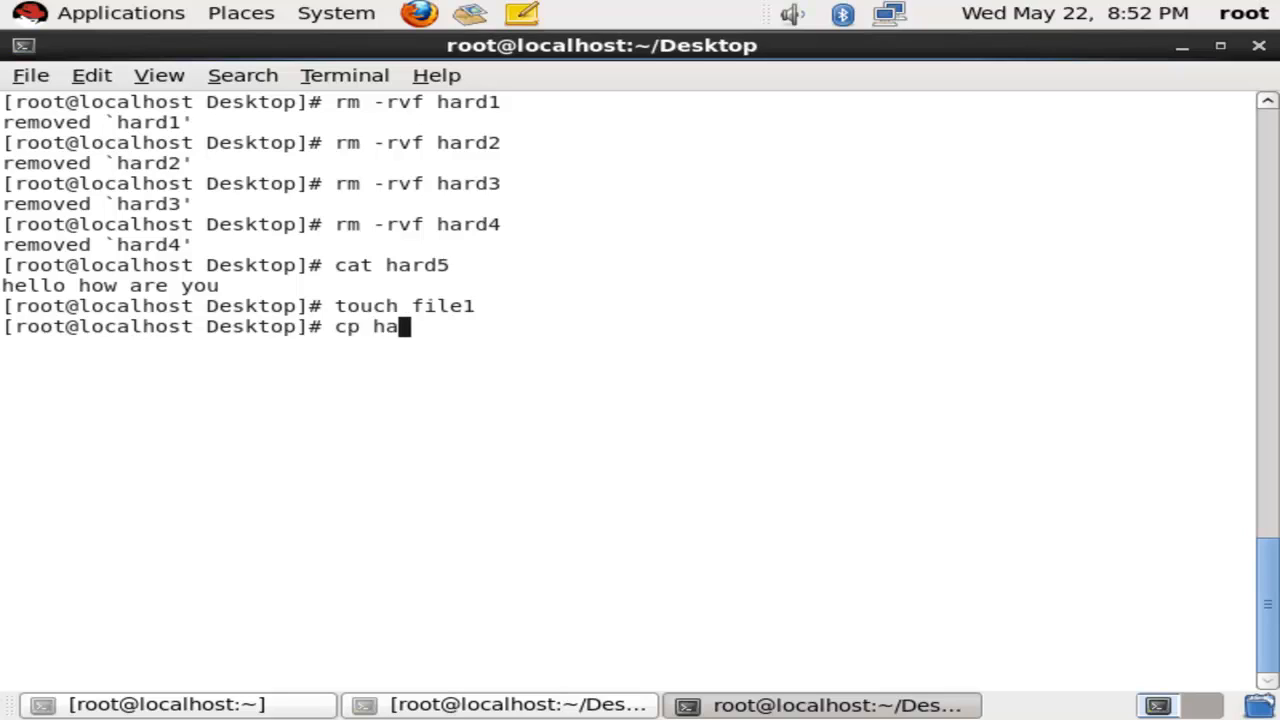
type("rd1")
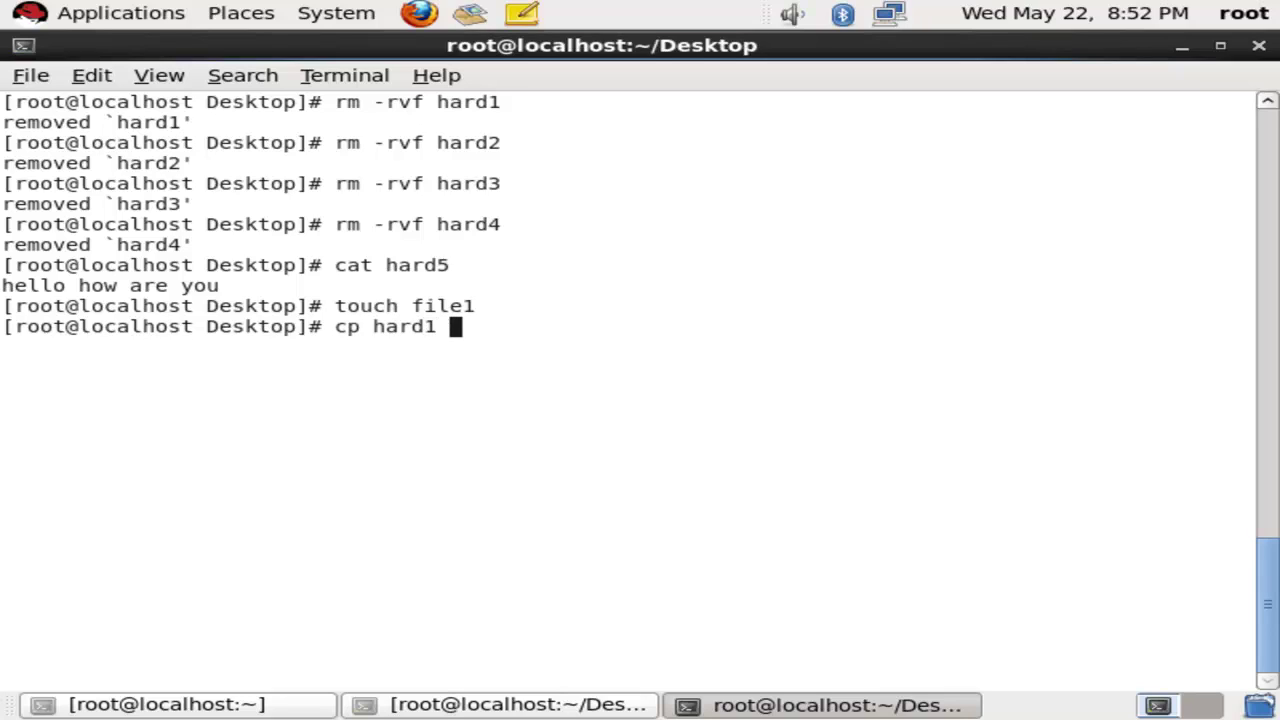
type("file1")
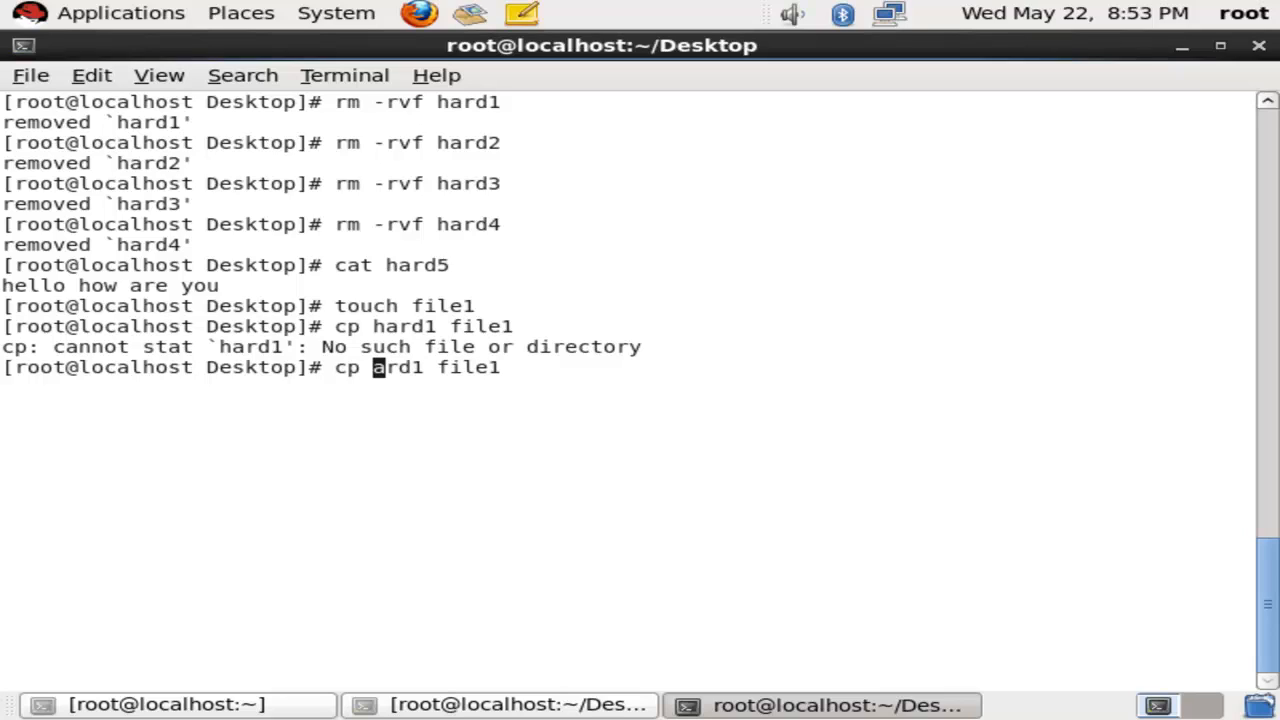
- Copy /root/Desktop/hard5 over /root/Desktop/file1, answering y to the overwrite prompt
type("/root/Desktop/")
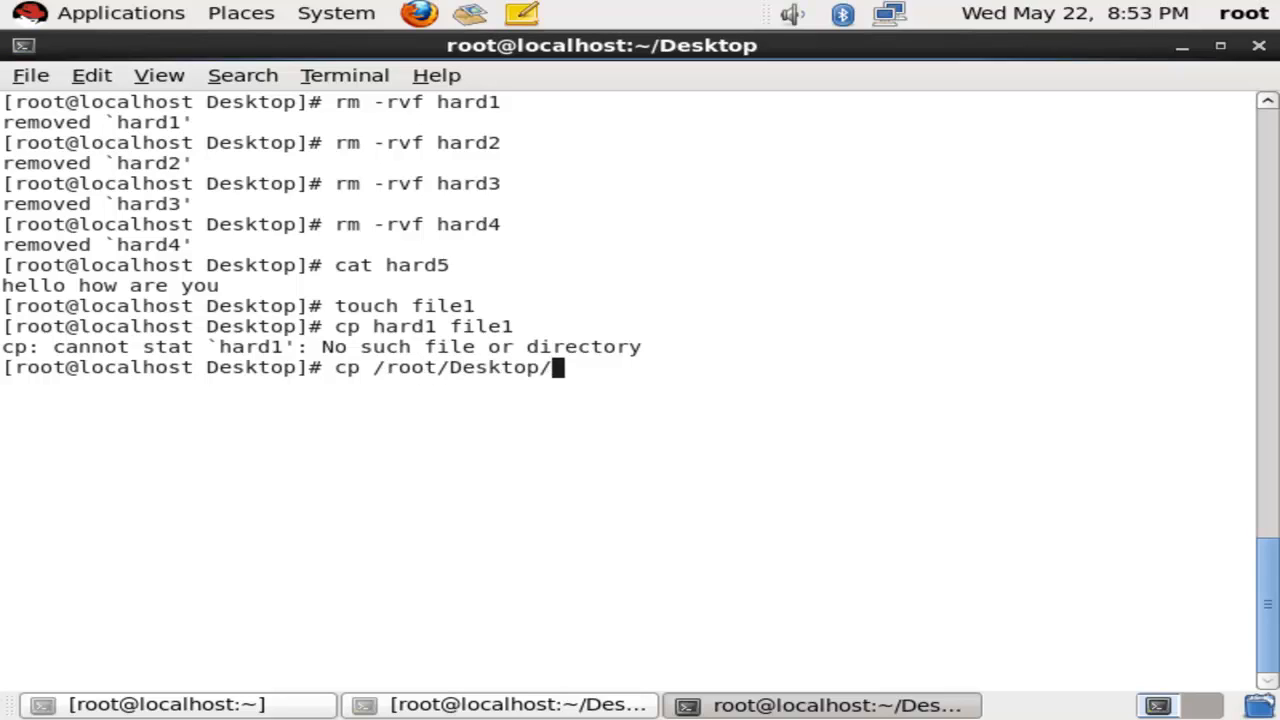
type("hard5 /")
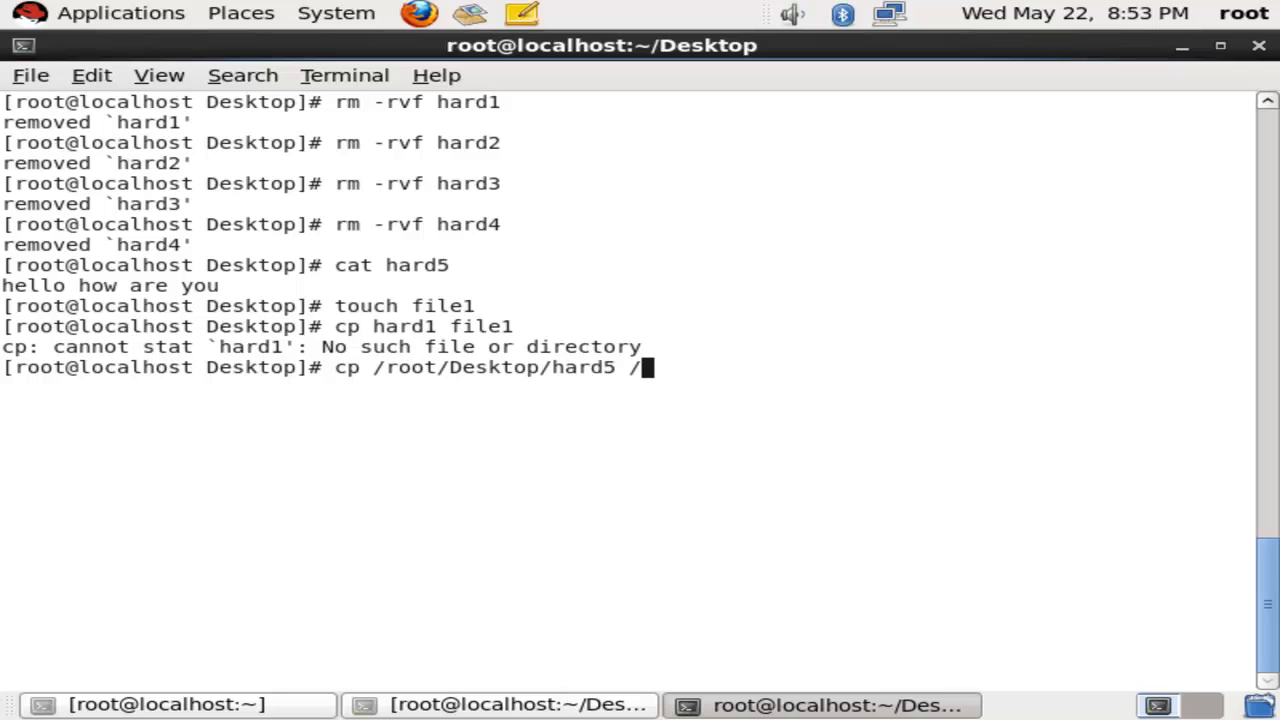
type("root/D")
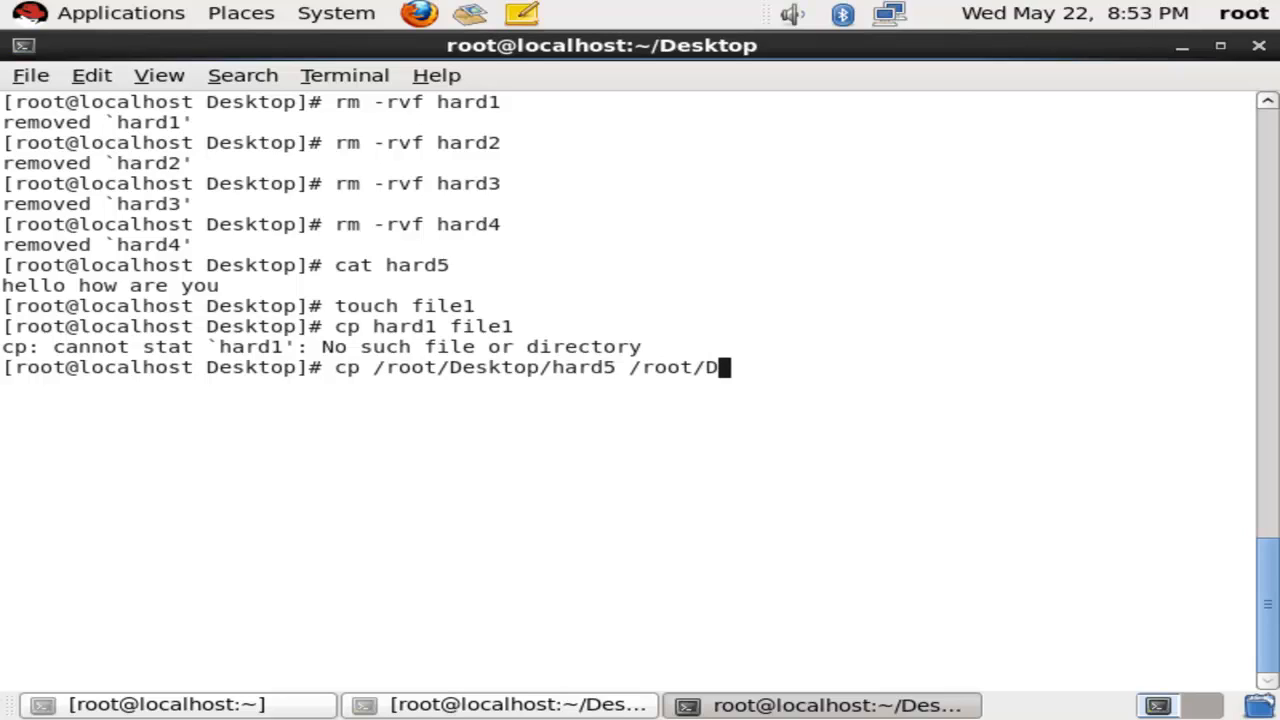
type("E")
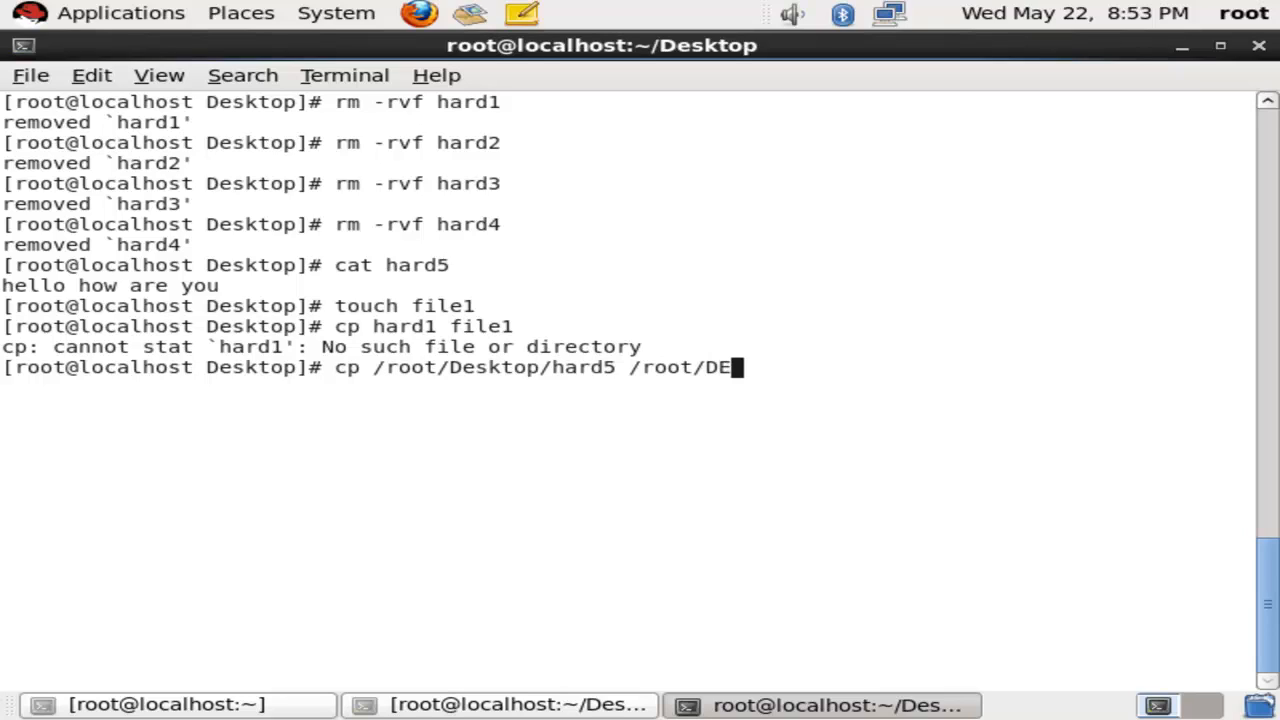
key("BackSpace")
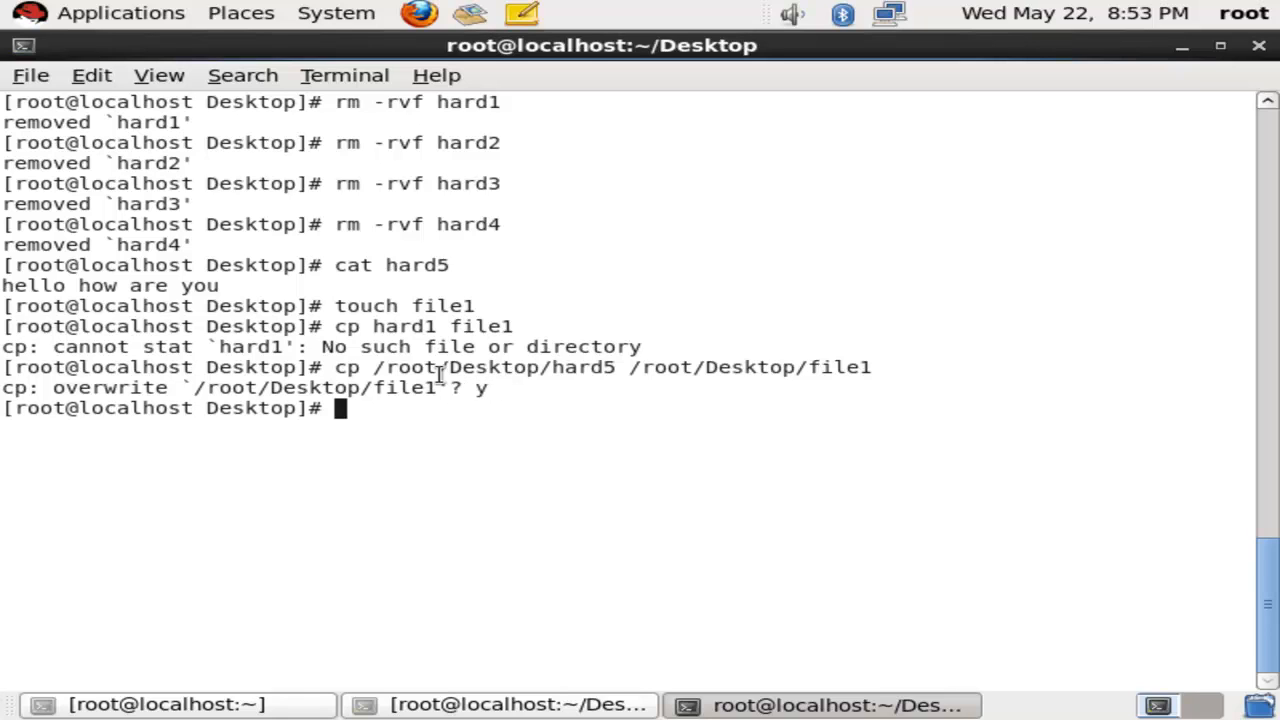
mouse_move(1180, 52)
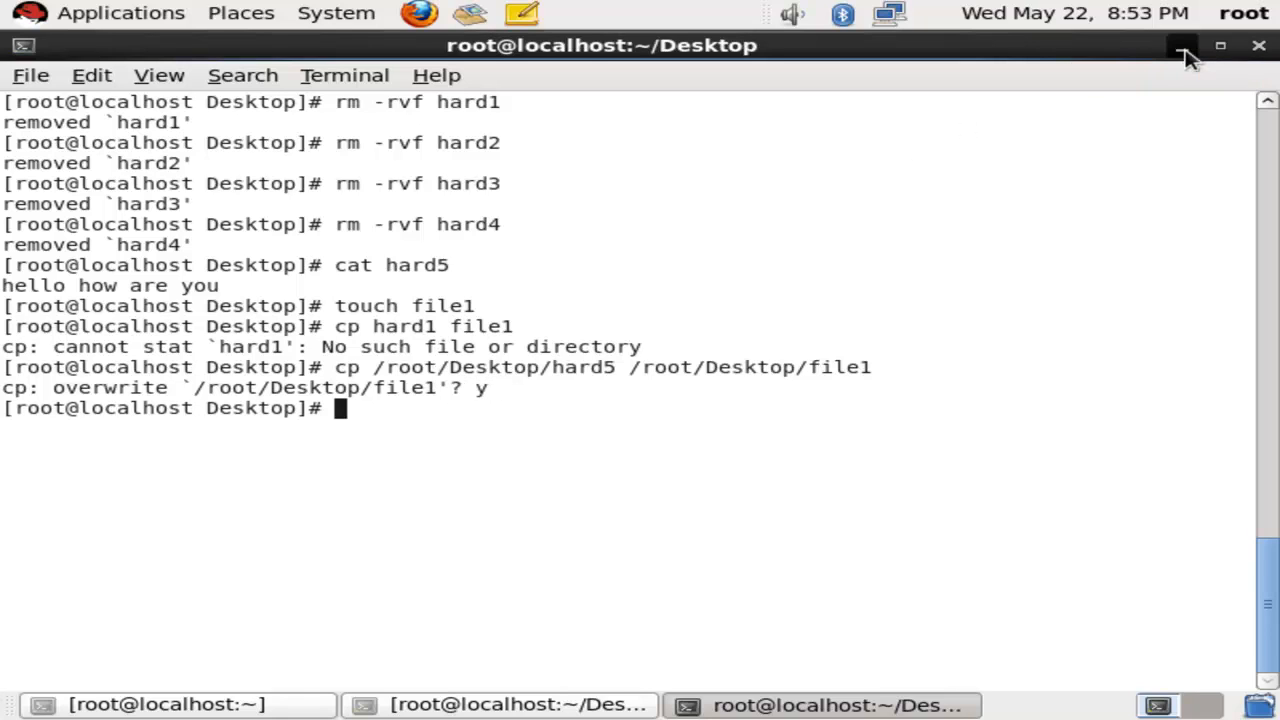
- Remove hard5 with rm -rvf and begin a # comment line at the prompt
type("rm")
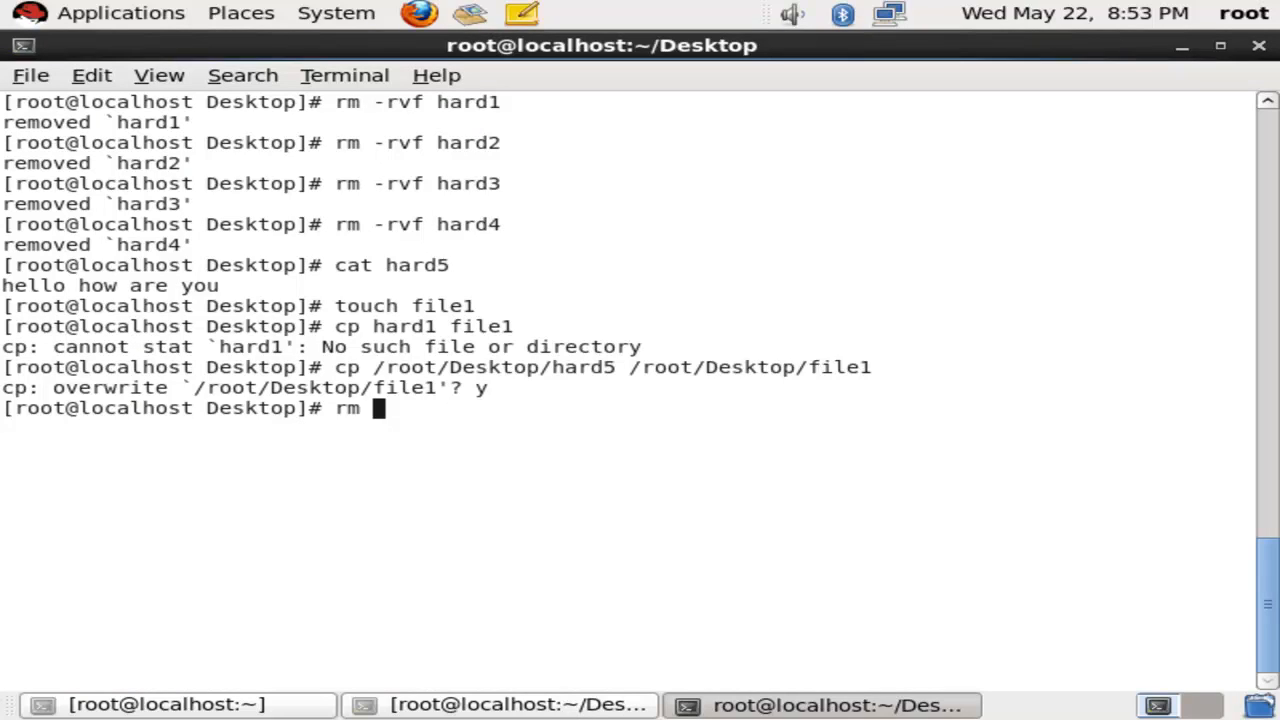
type("-")
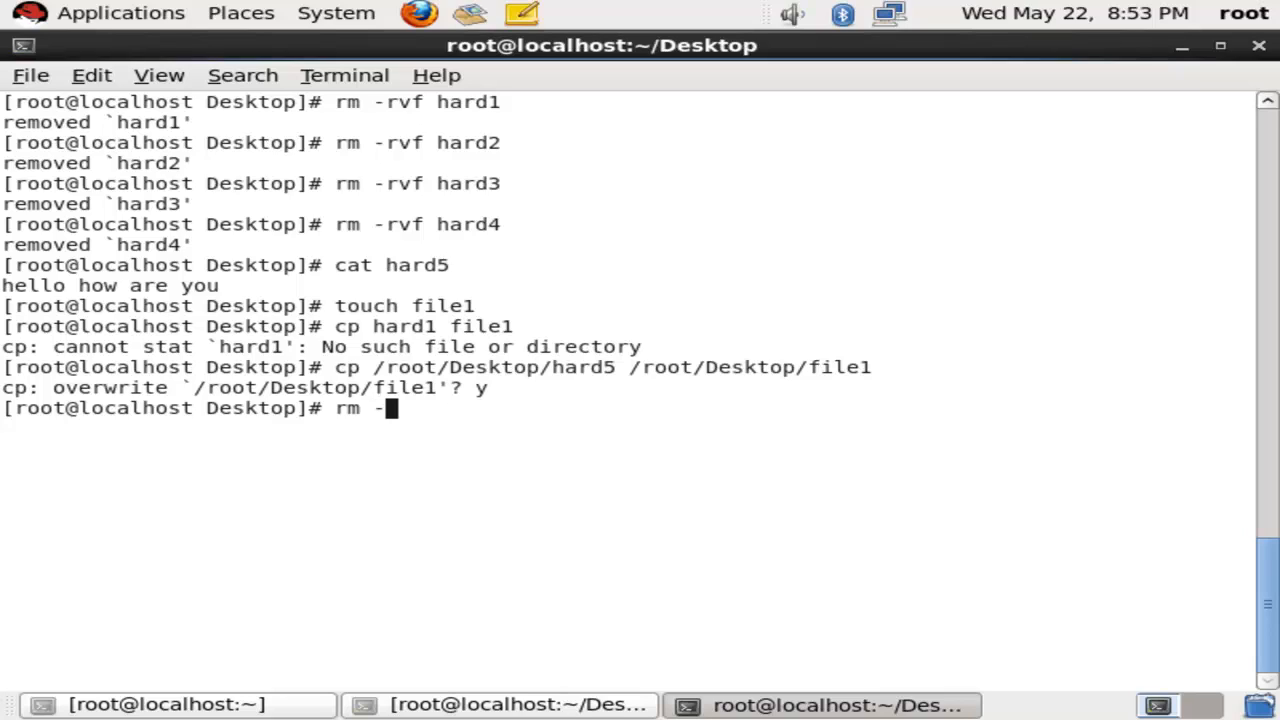
type("rvf hard5")
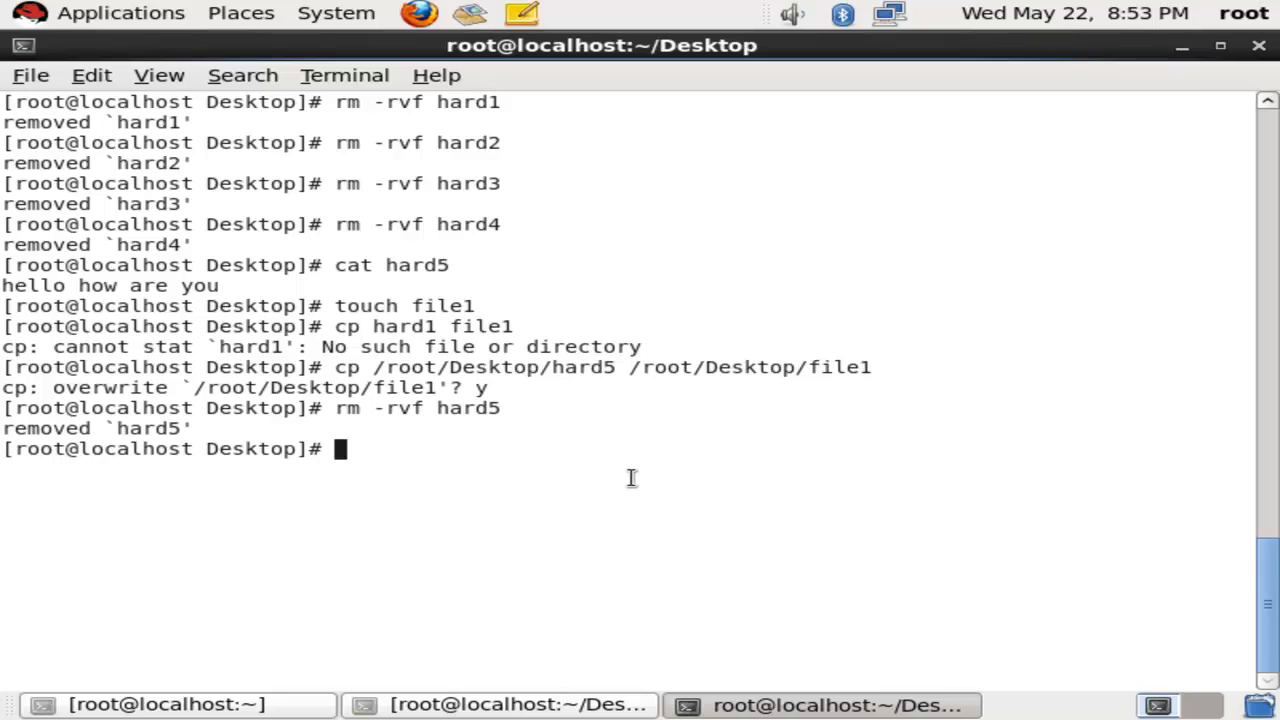
mouse_move(528, 444)
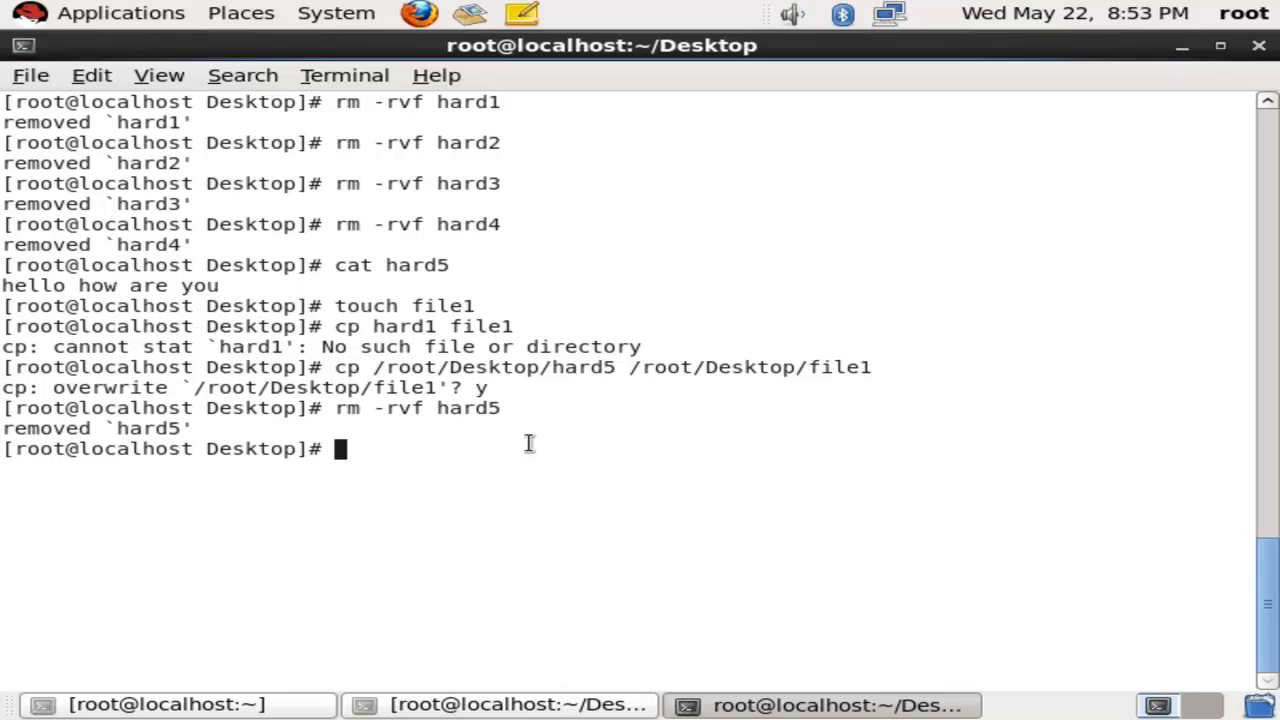
type("#")
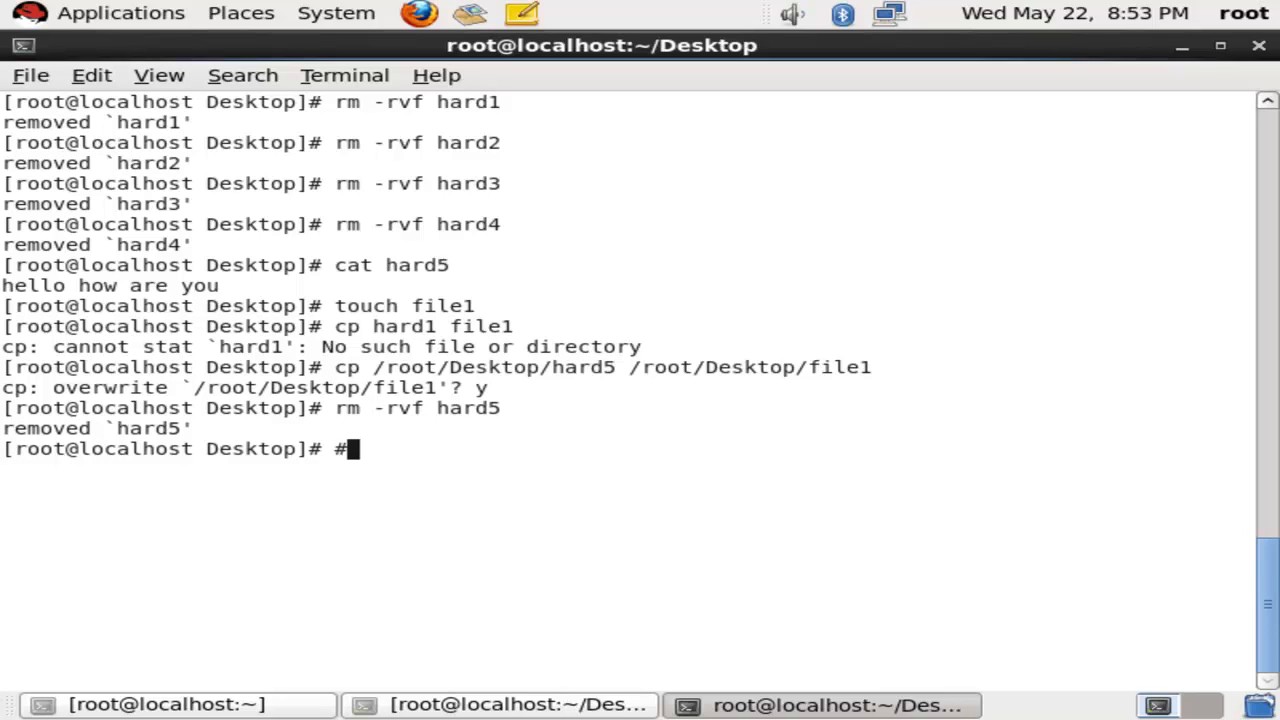
type("it s")
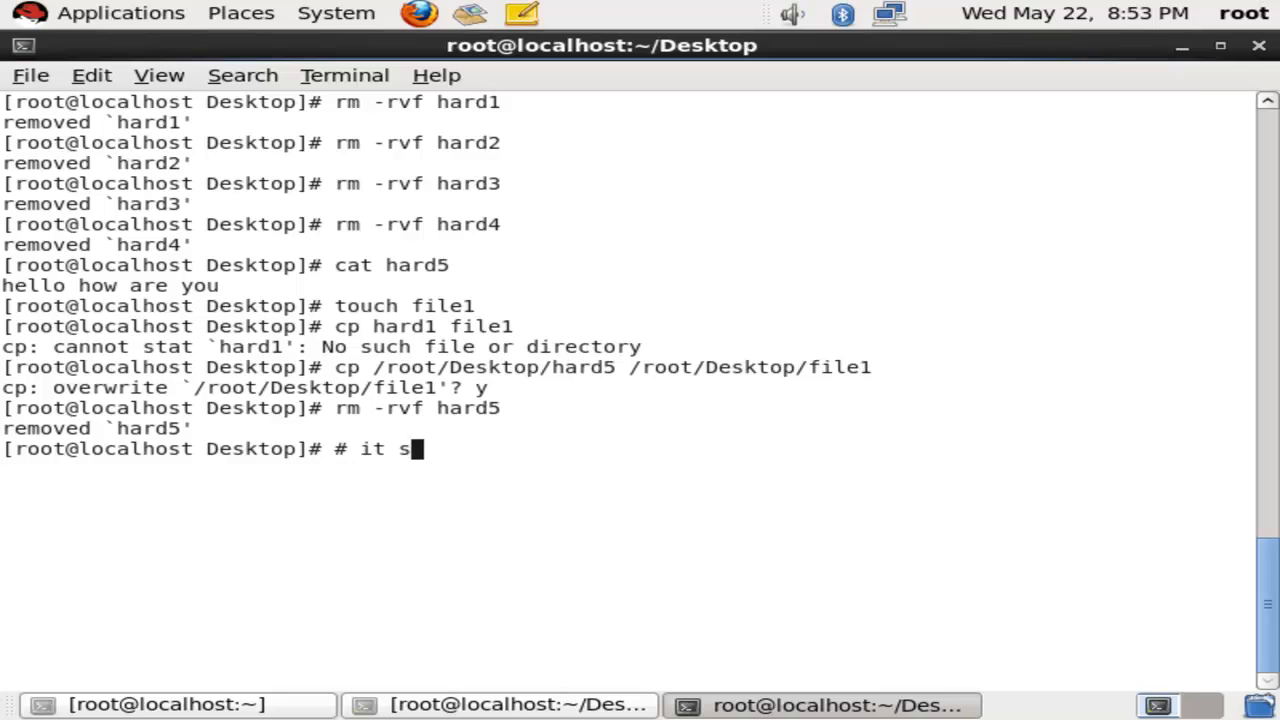